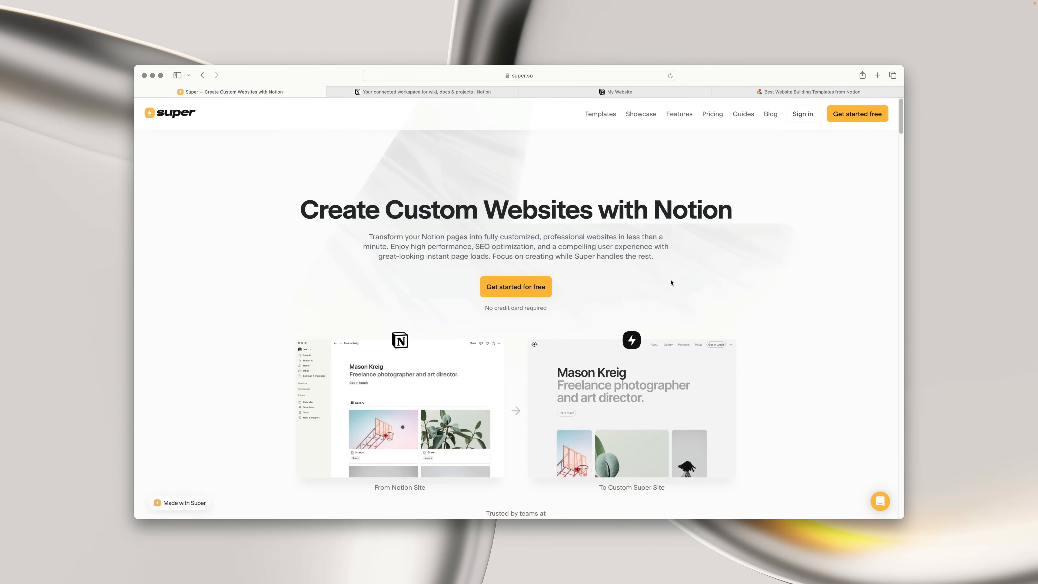
mouse_move(894, 168)
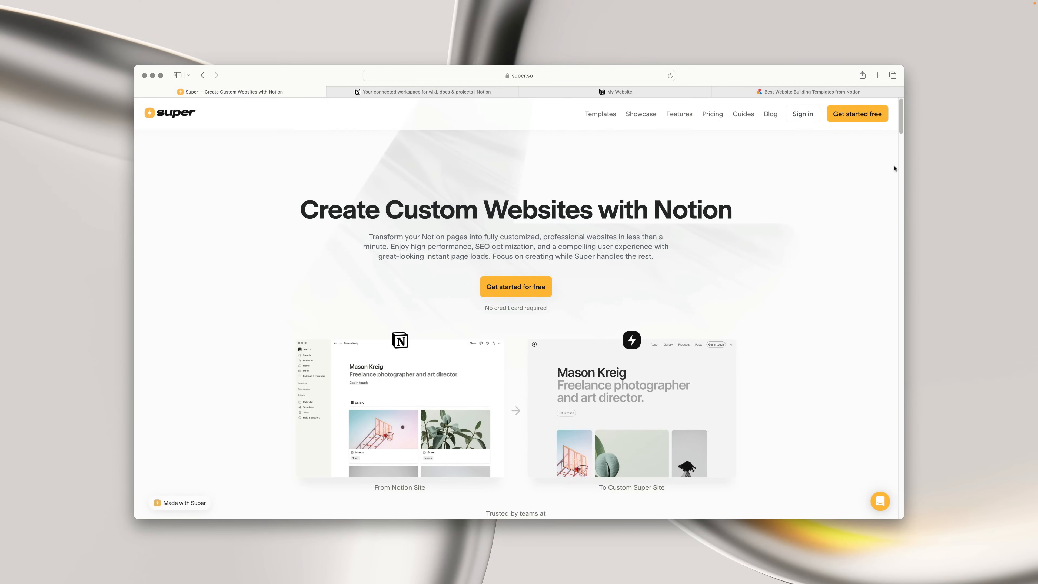
Step: Browse down the Super homepage, glance at the Notion website tab, and return to the Super homepage
scroll(down, 3)
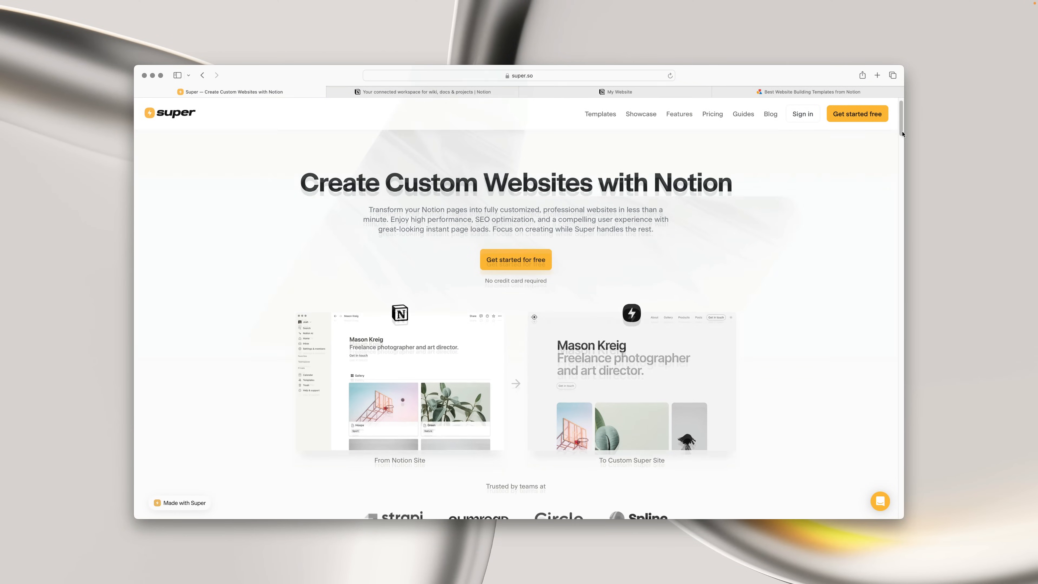
scroll(down, 3)
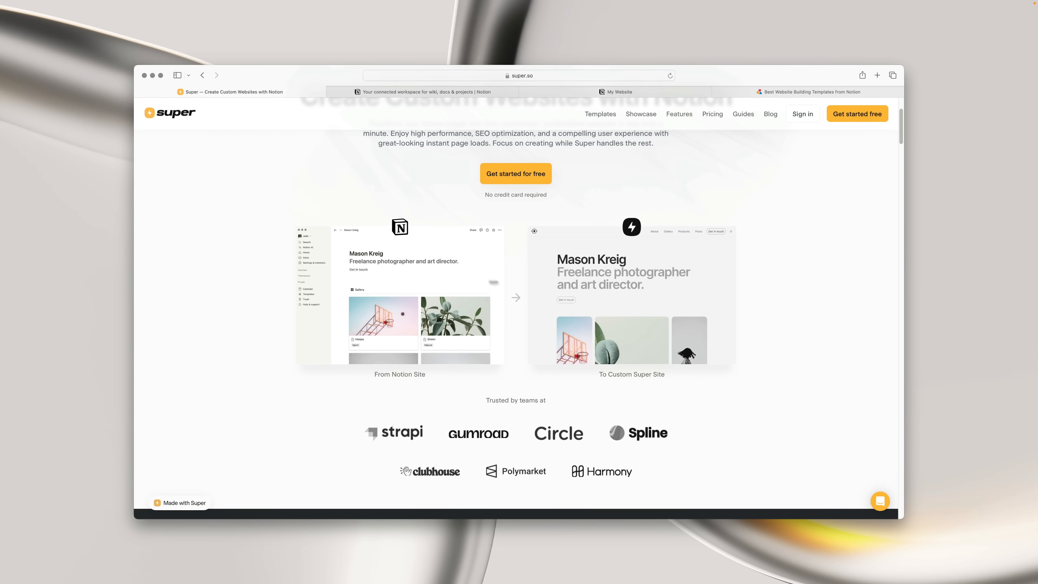
mouse_move(658, 285)
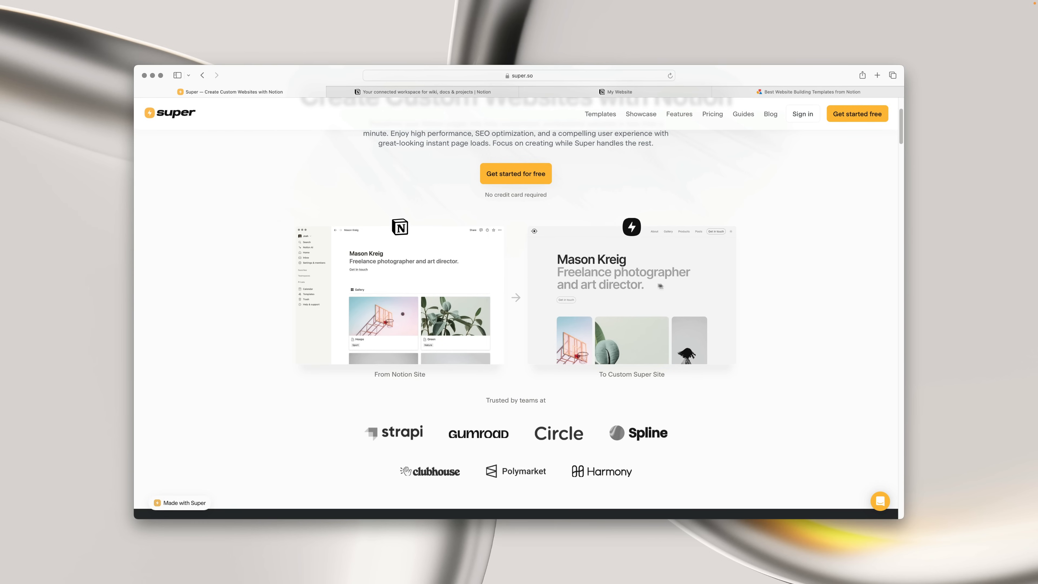
scroll(down, 3)
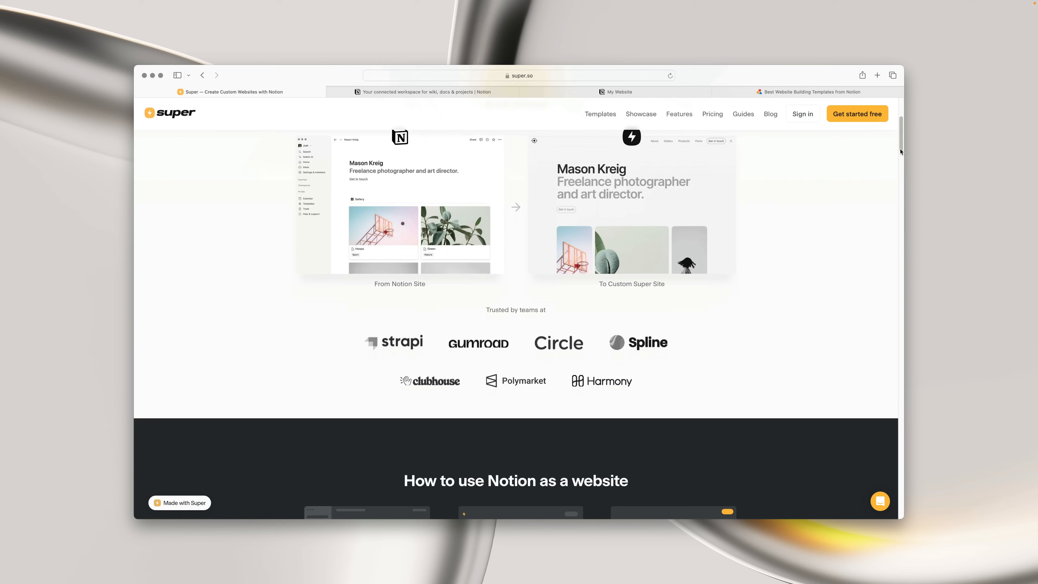
scroll(down, 3)
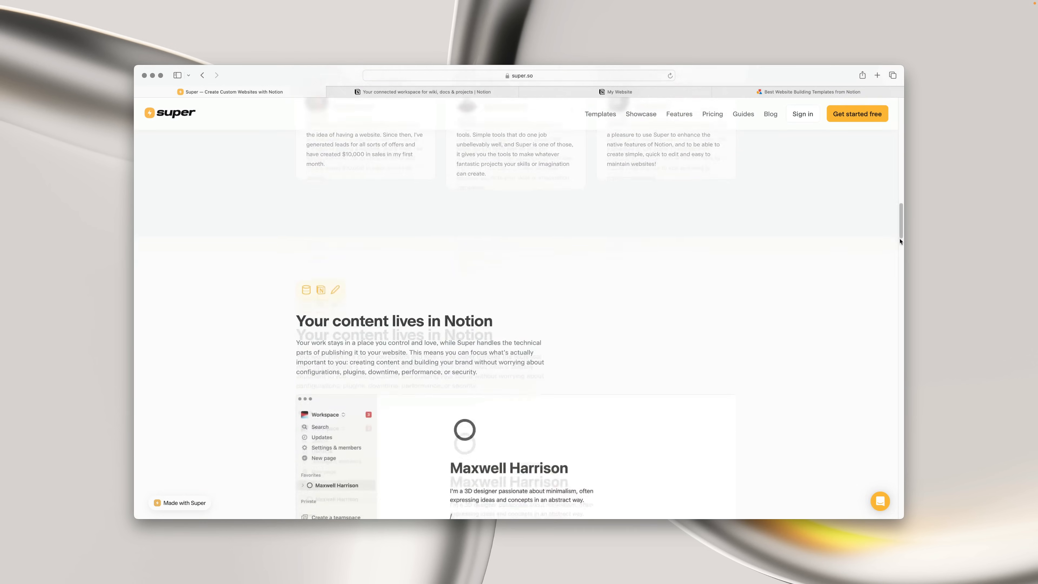
scroll(down, 3)
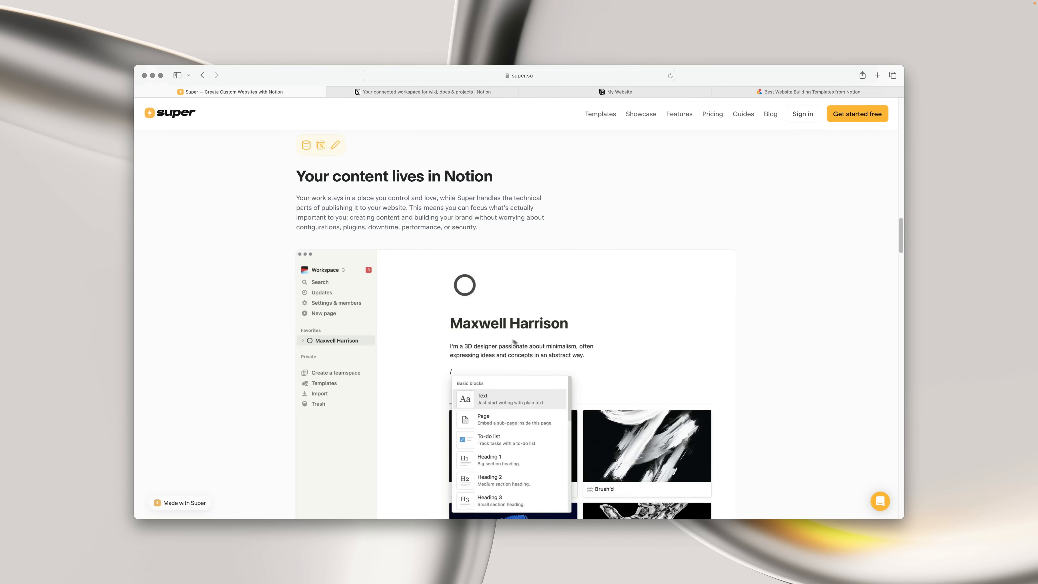
scroll(down, 3)
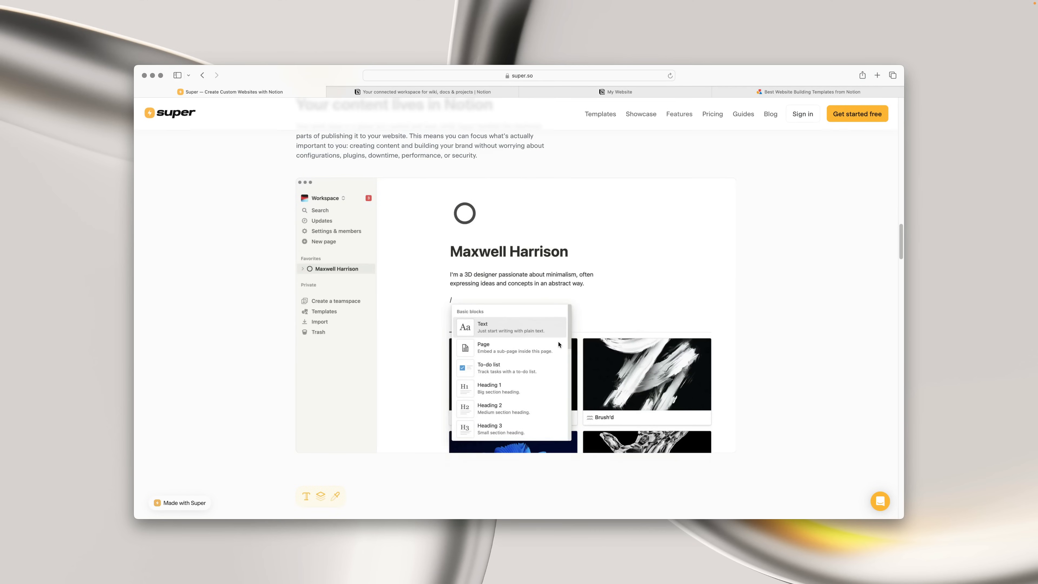
scroll(down, 3)
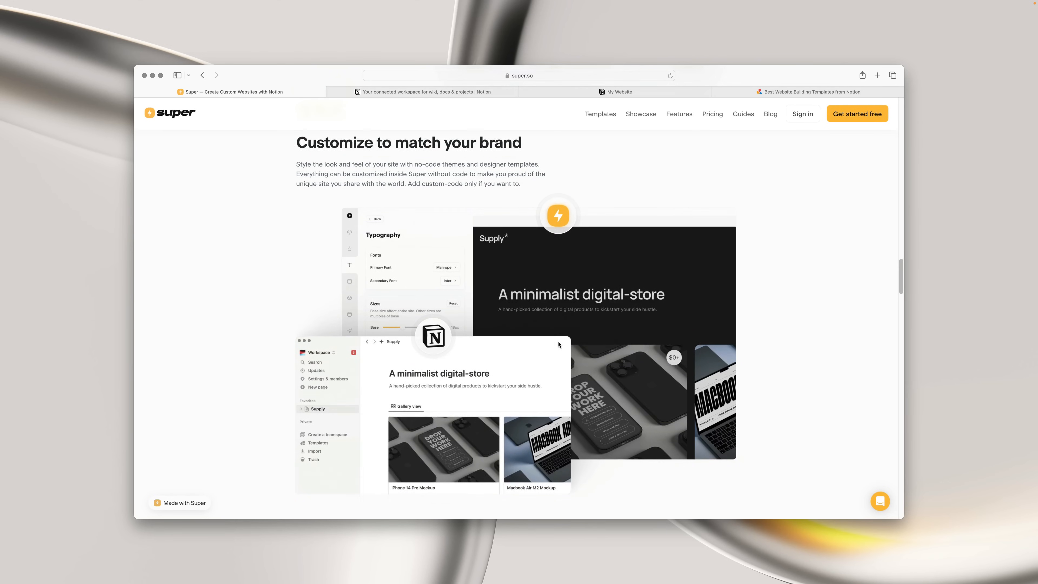
scroll(down, 3)
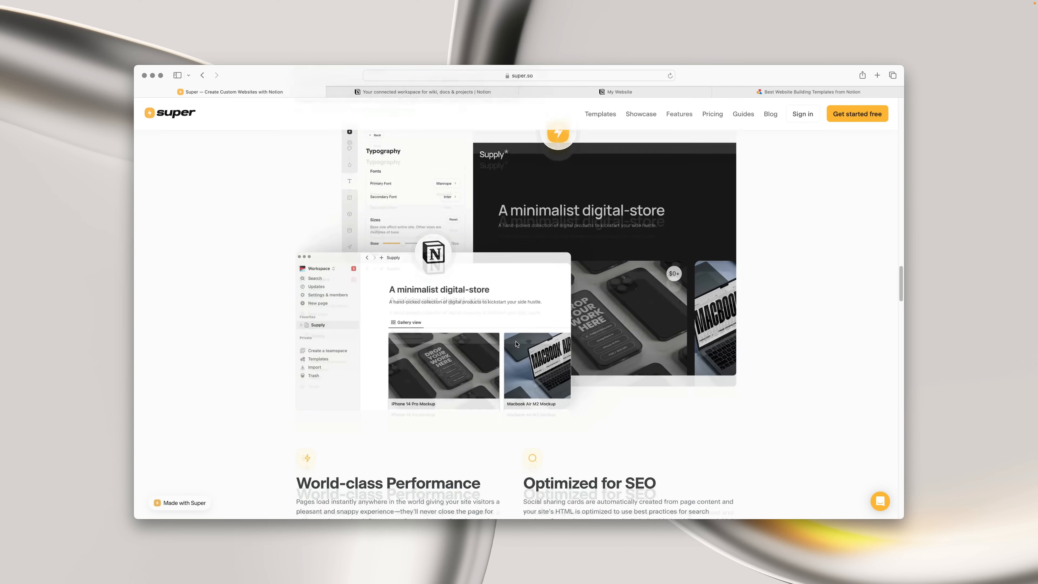
scroll(down, 3)
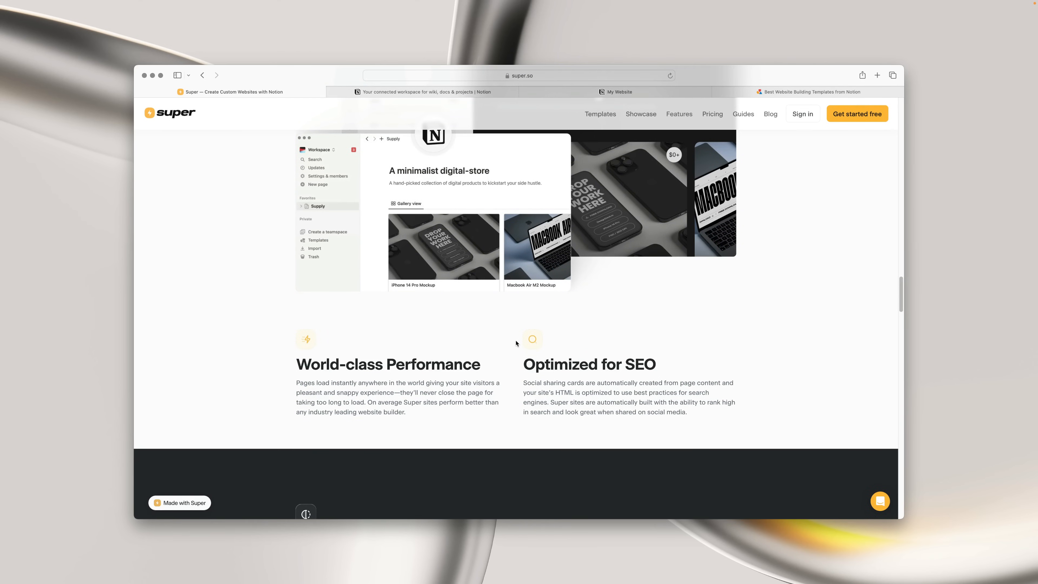
mouse_move(474, 92)
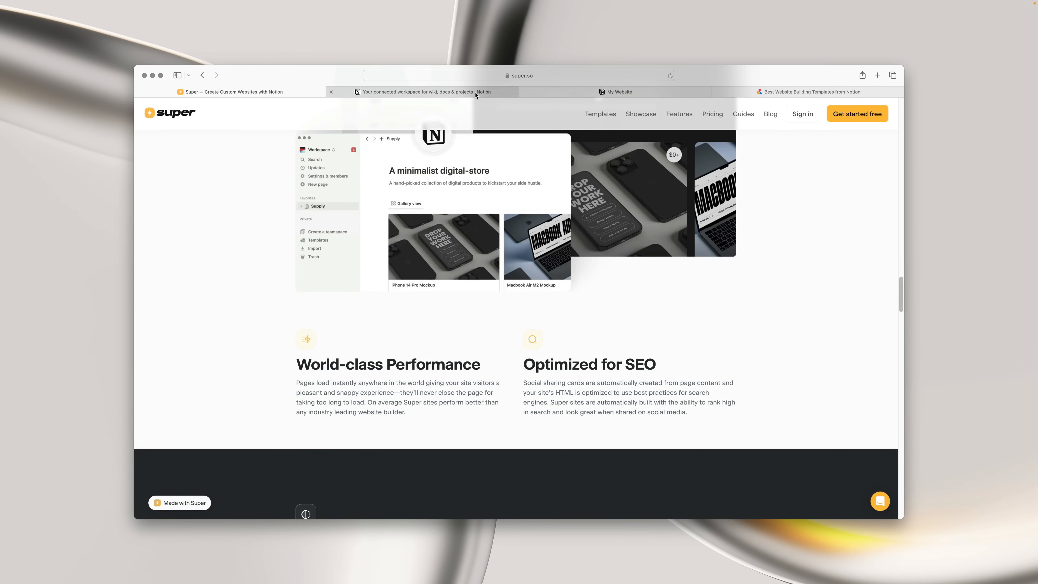
click(422, 91)
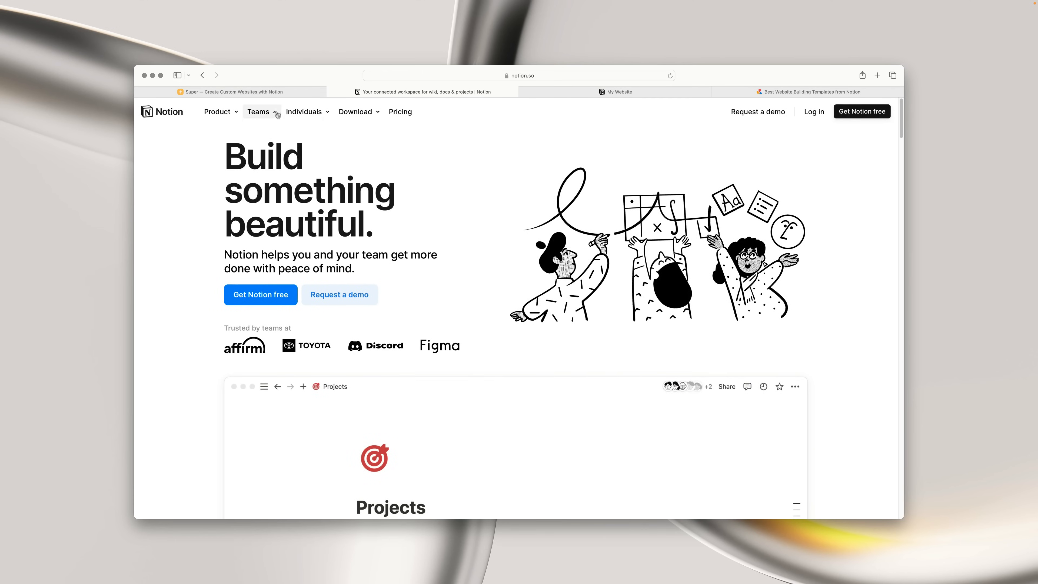
click(232, 92)
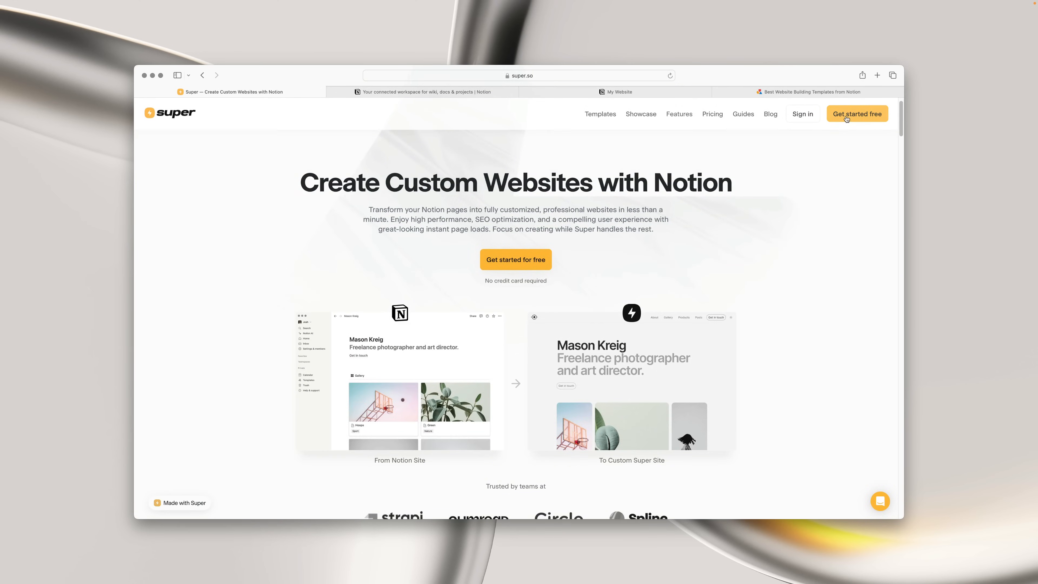
Step: Log in to the existing Super account so the dashboard opens, then return to the super.so homepage tab
click(856, 113)
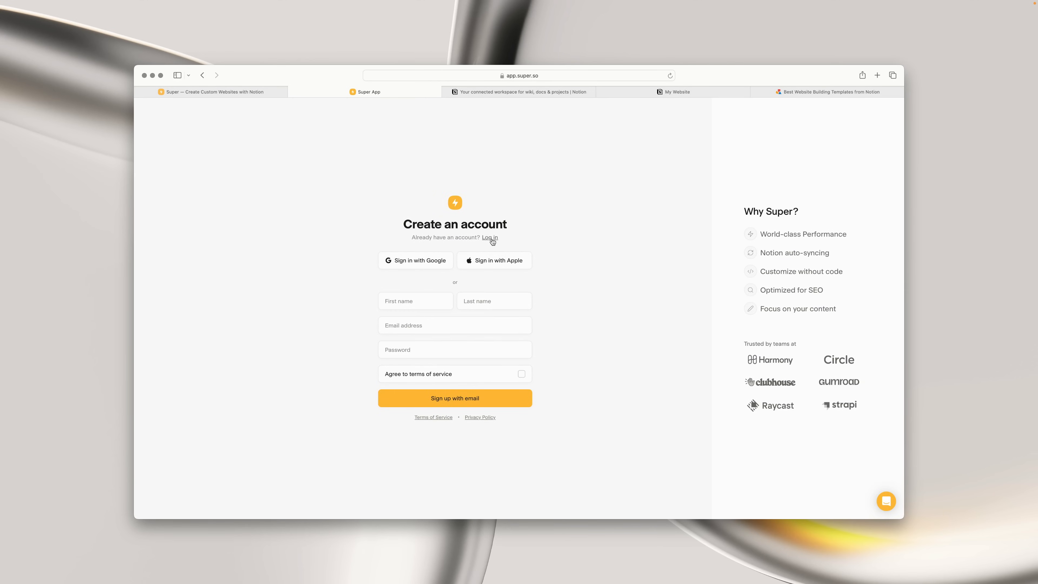
click(490, 238)
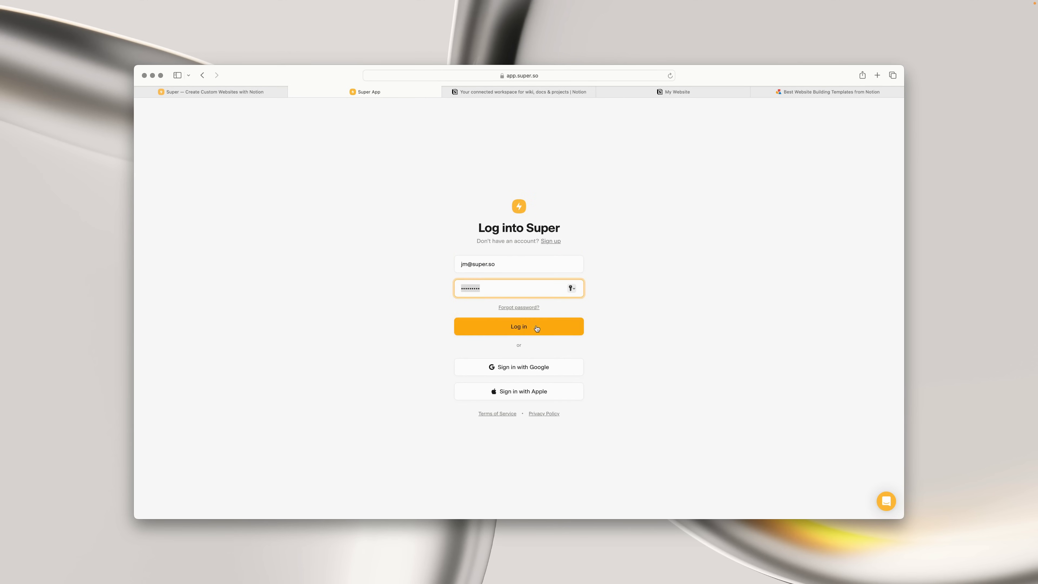
click(519, 327)
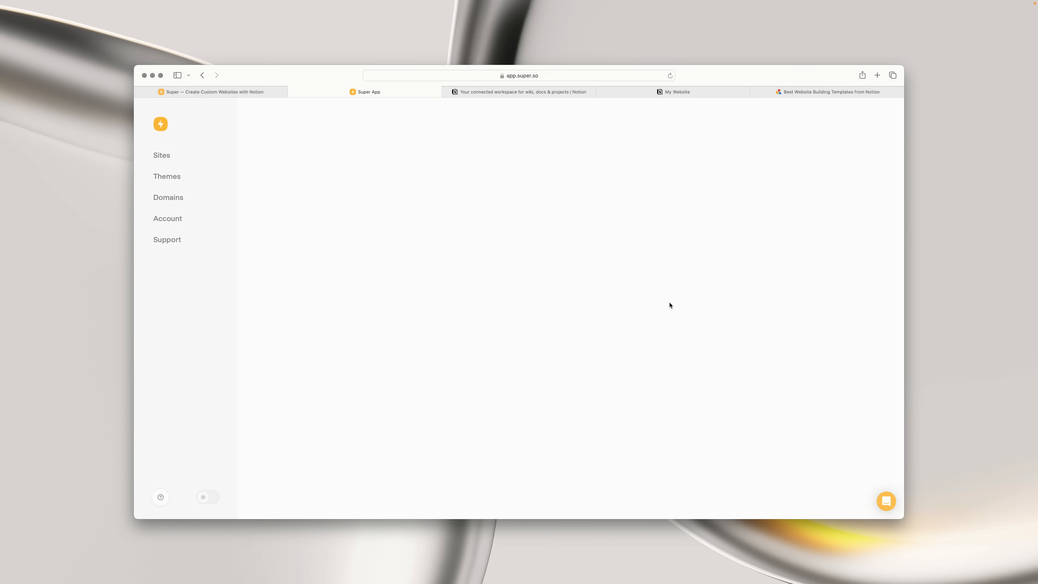
click(161, 155)
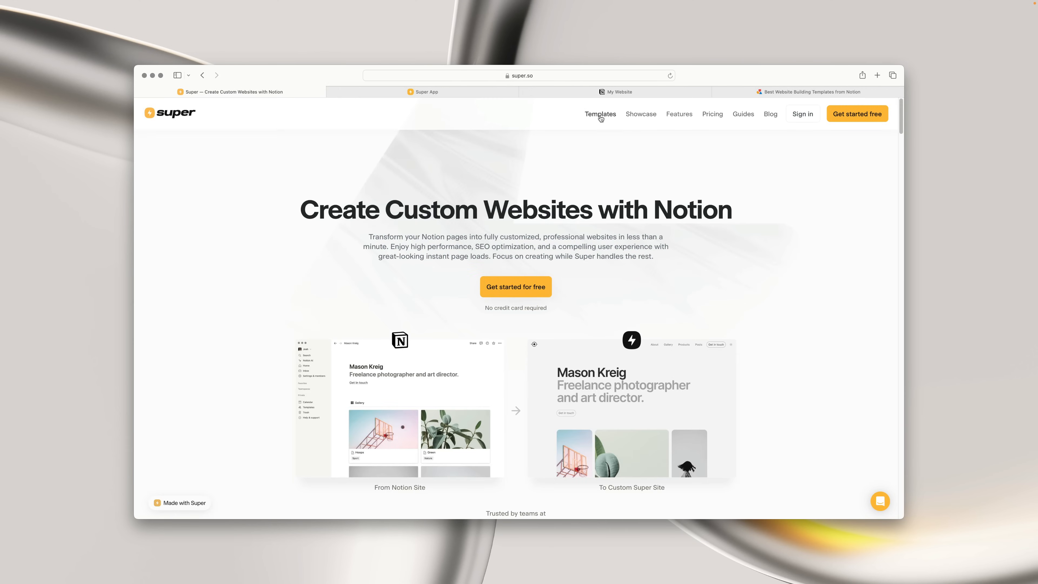
Step: Bring up Super's Templates gallery and look through the free and paid Notion website templates
click(599, 114)
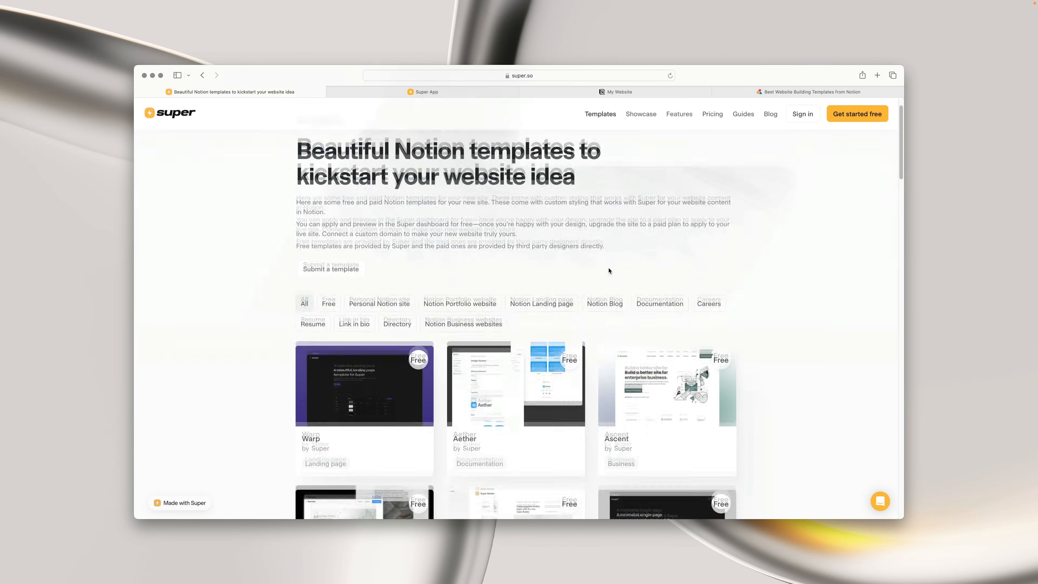
scroll(down, 3)
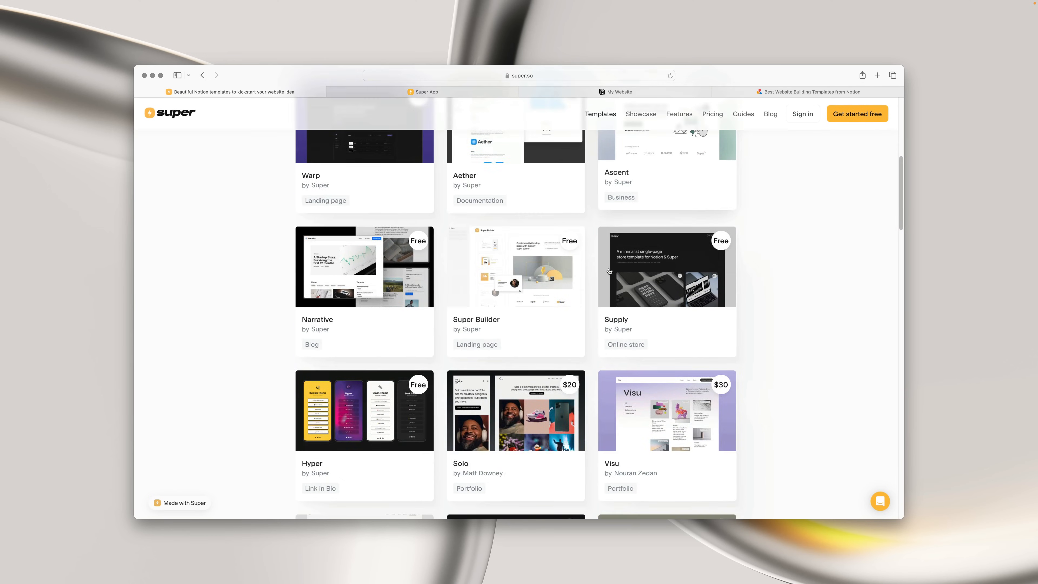
scroll(down, 3)
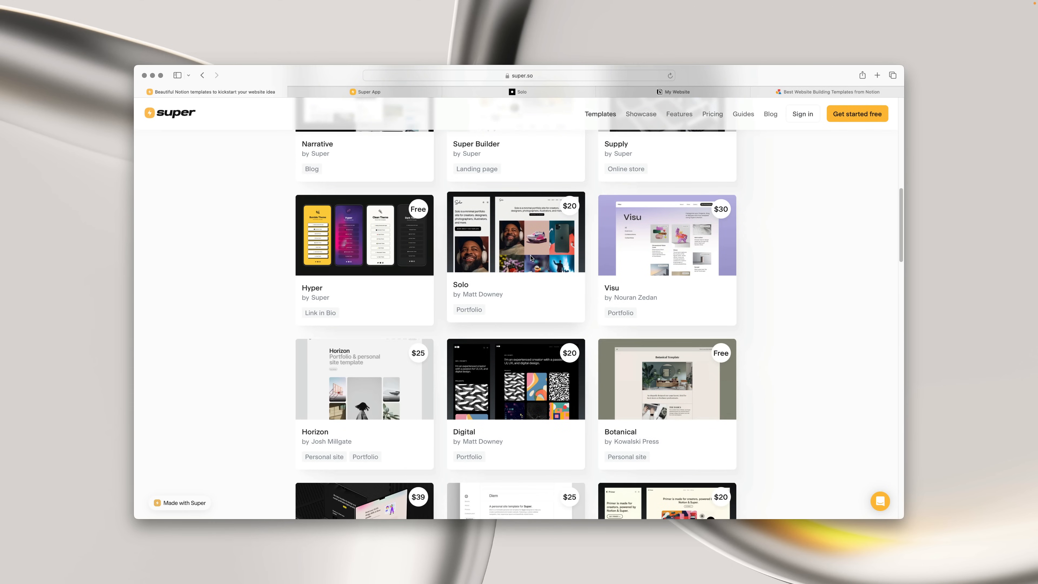
scroll(down, 3)
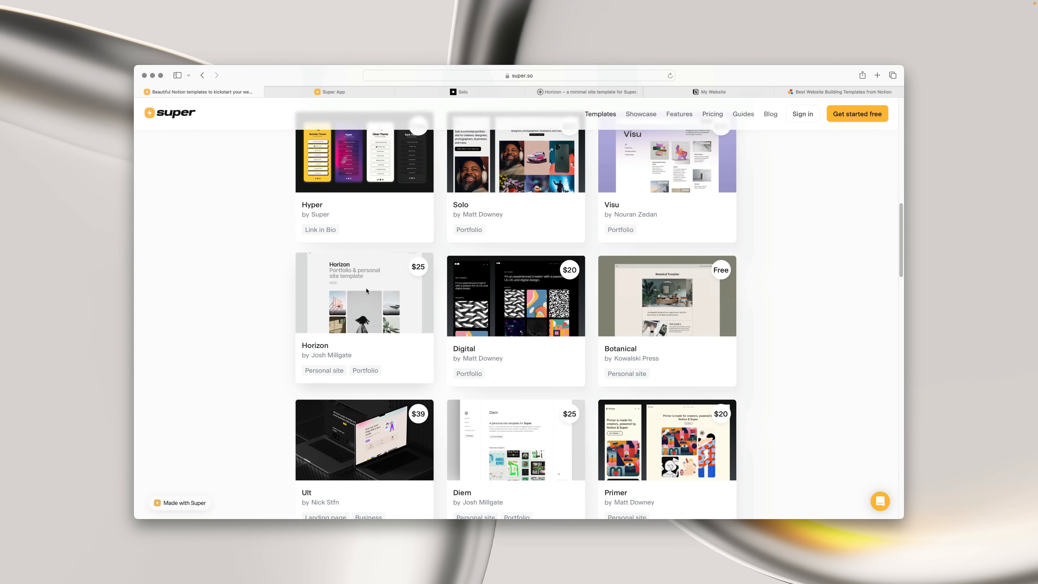
scroll(up, 3)
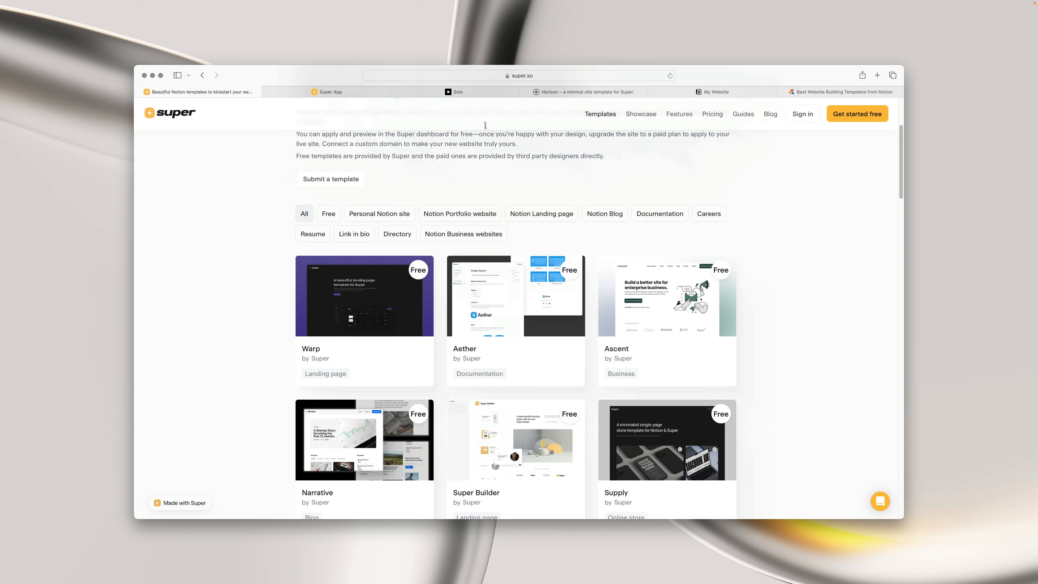
Step: View the Solo and Horizon template demo sites in their tabs, then return to the Templates page at the top
click(456, 91)
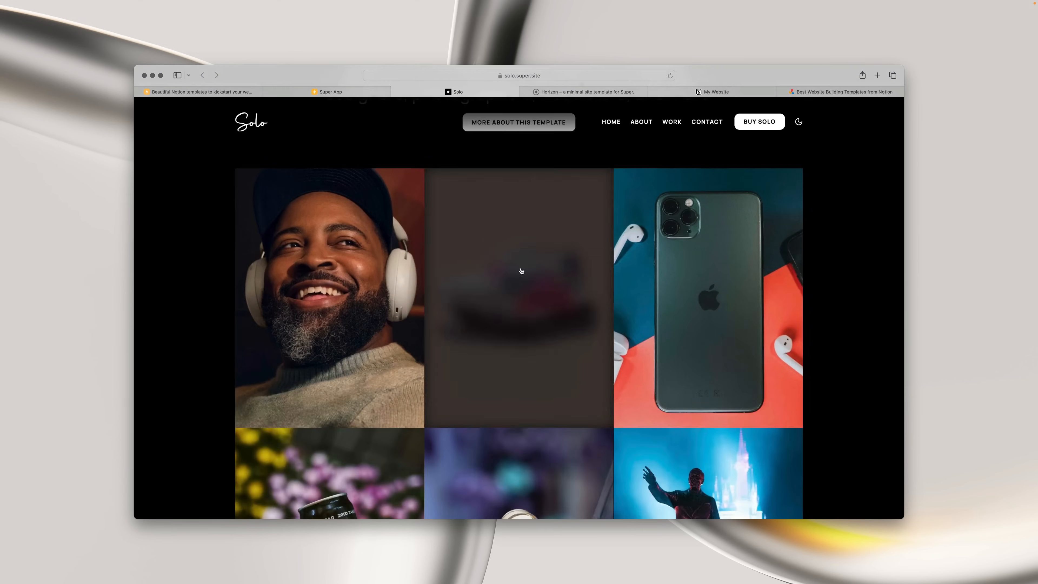
scroll(down, 3)
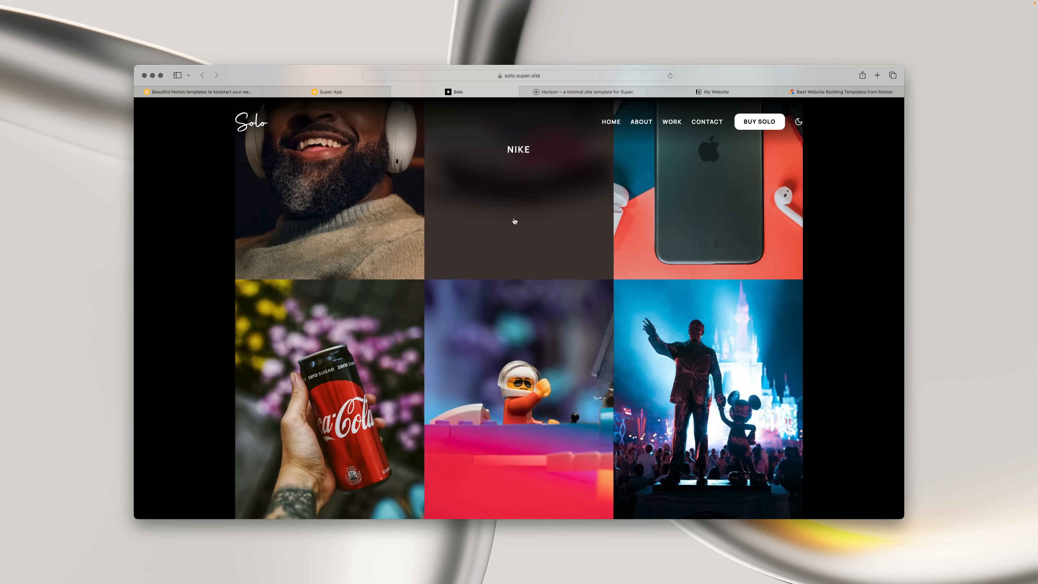
click(583, 91)
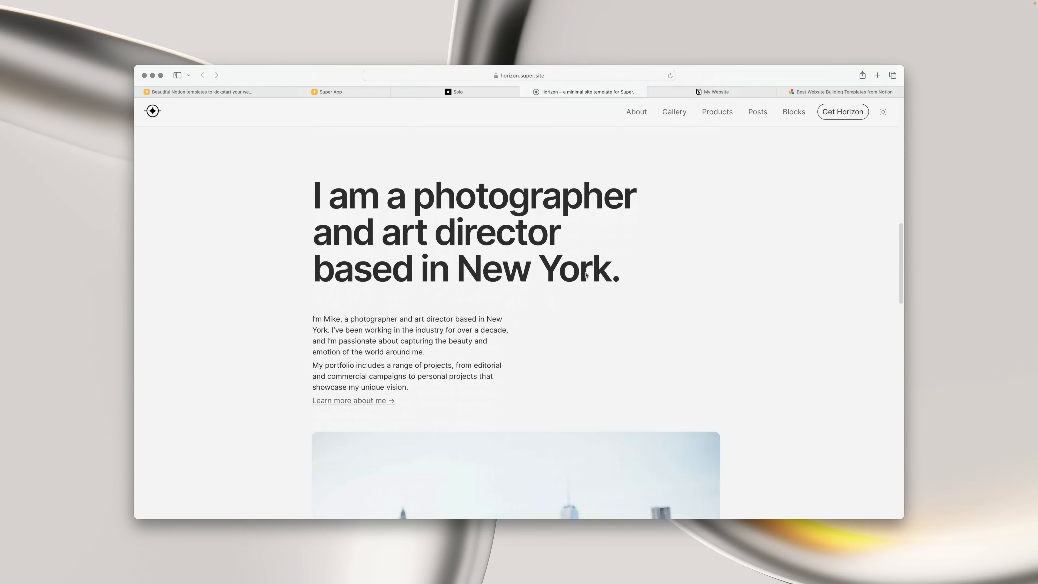
scroll(down, 3)
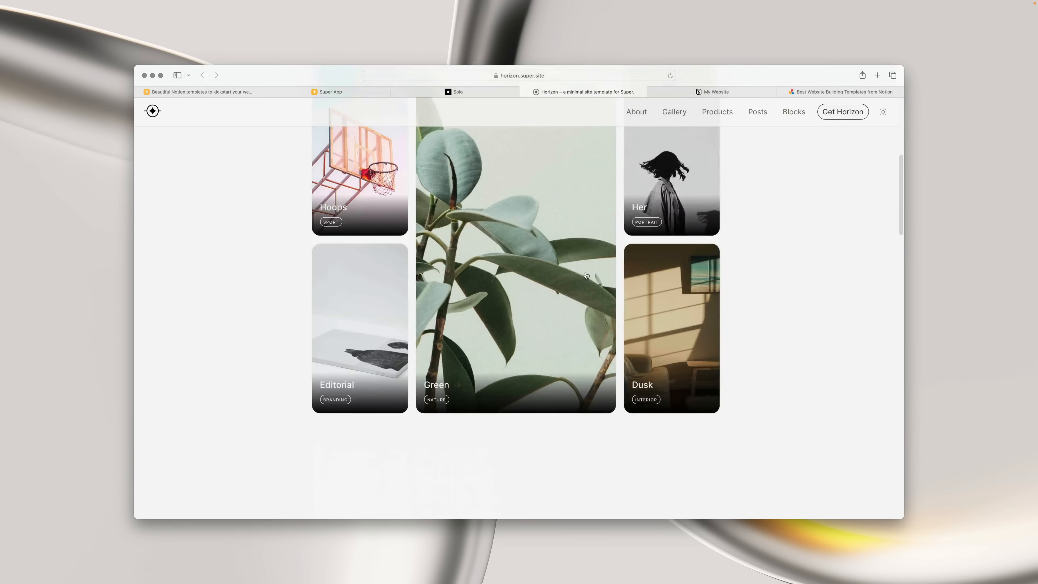
scroll(up, 3)
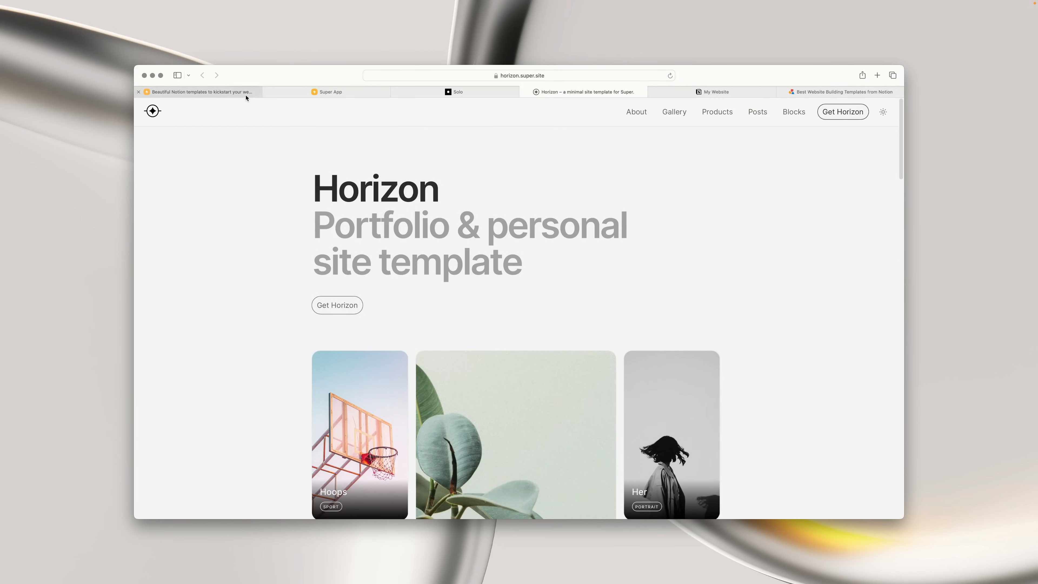
click(328, 91)
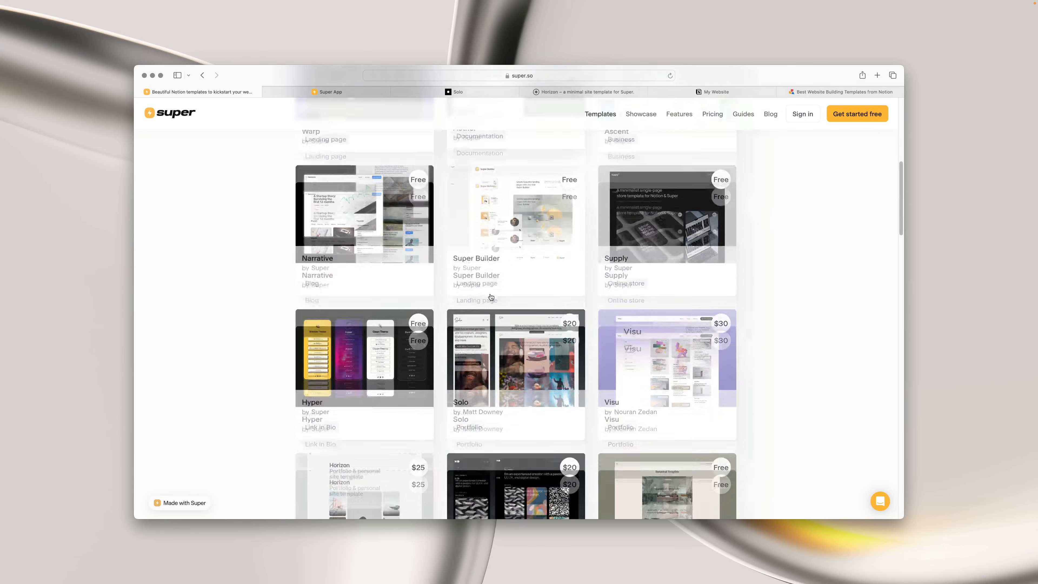
scroll(up, 3)
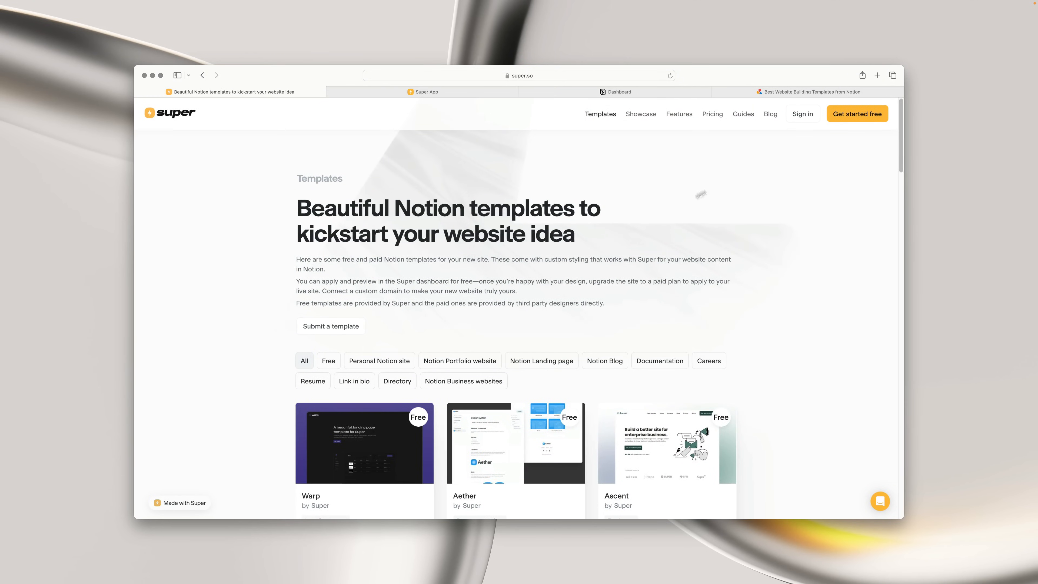
Step: Browse Notion's Website Building templates and preview the Landing Page template card
click(812, 92)
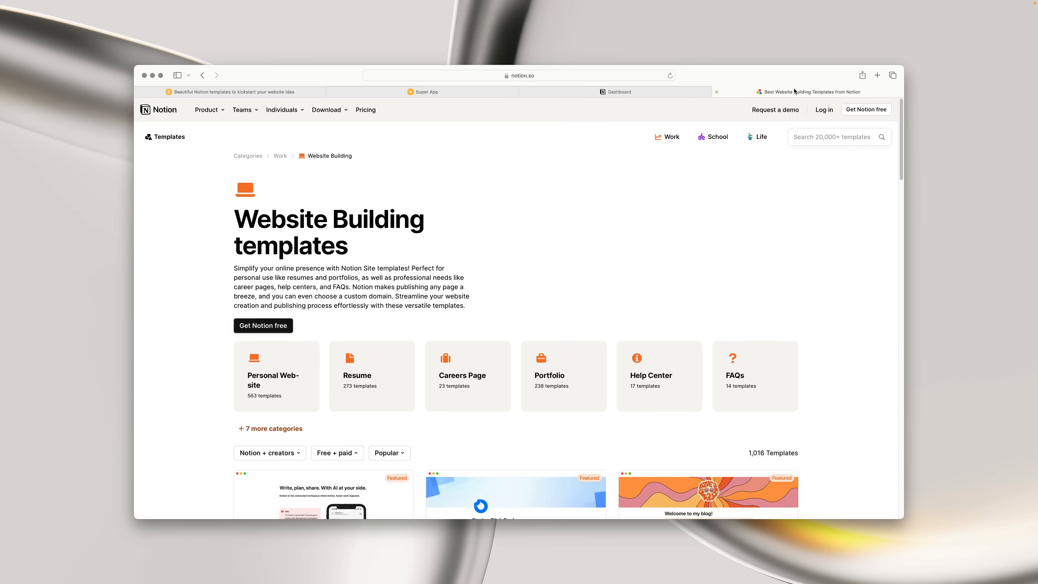
mouse_move(550, 284)
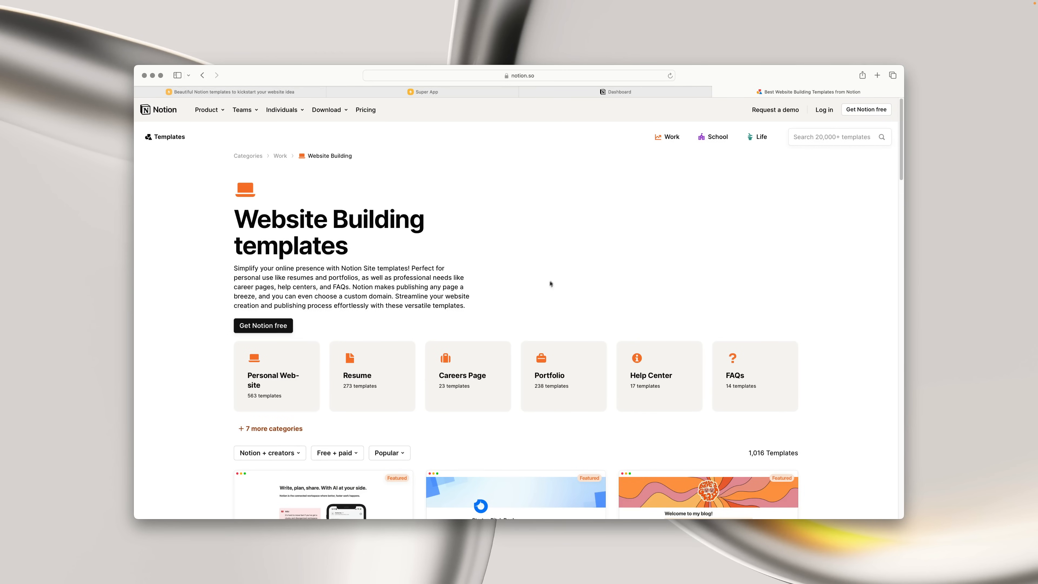
scroll(down, 3)
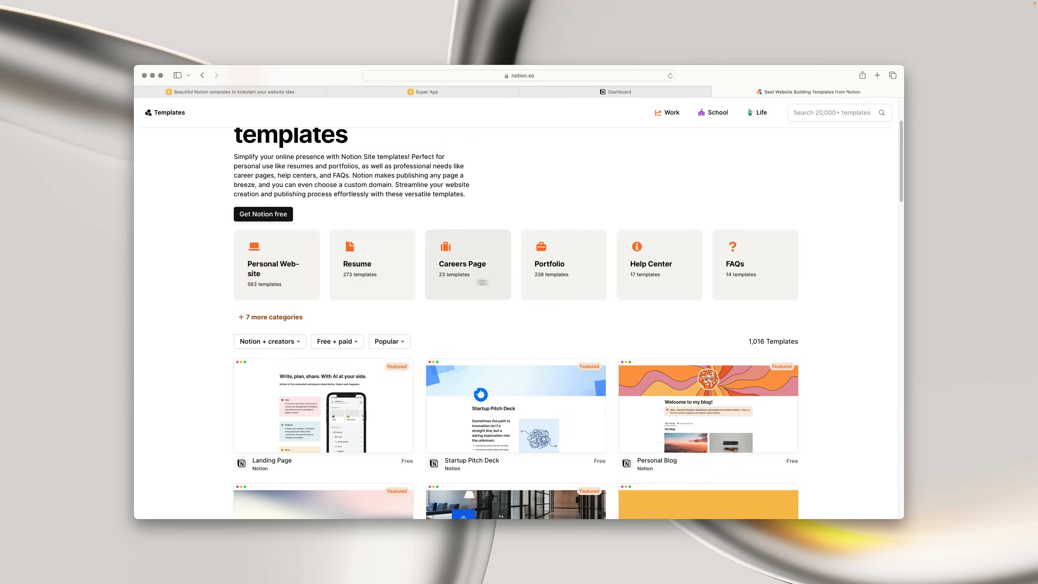
scroll(down, 3)
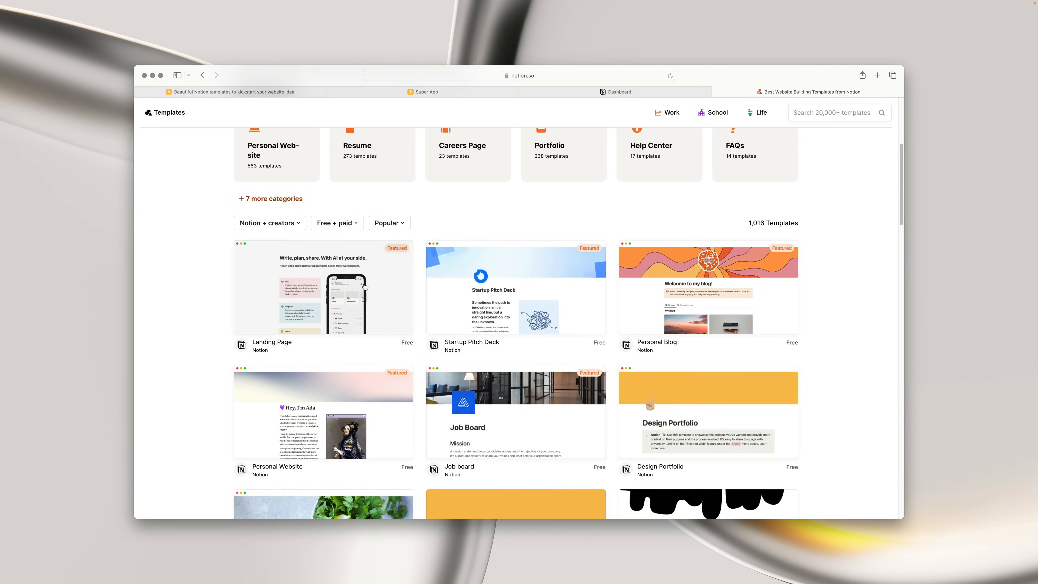
click(323, 287)
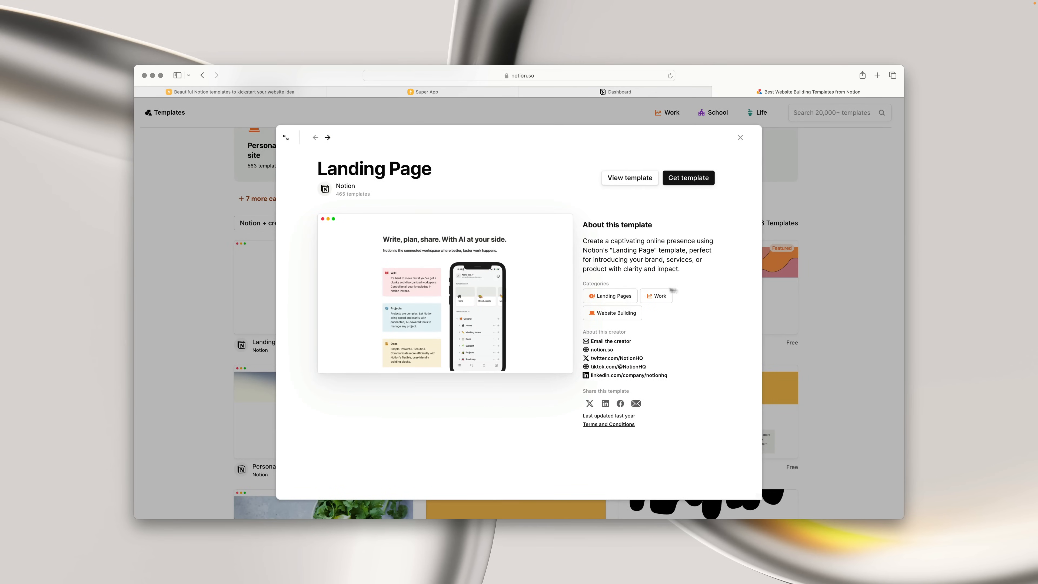
click(739, 138)
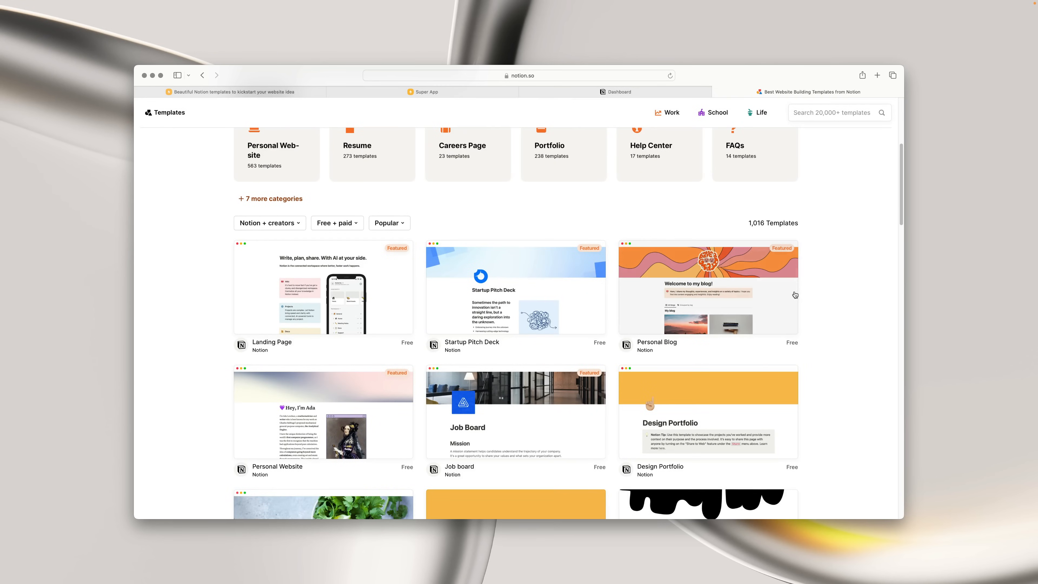
Step: Preview the Personal Website template, view its full template page, then return to the workspace Dashboard
click(323, 412)
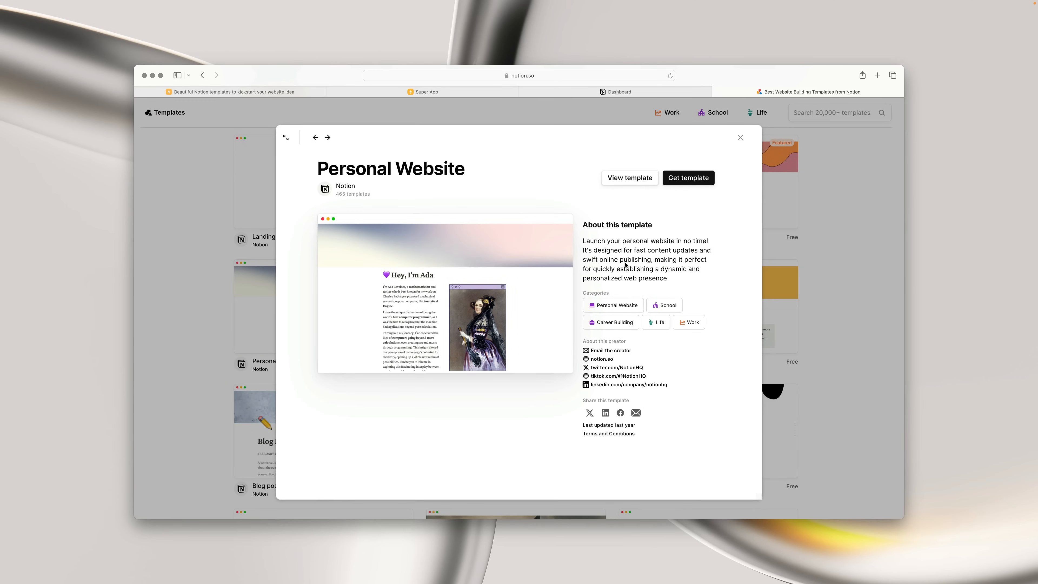
click(629, 178)
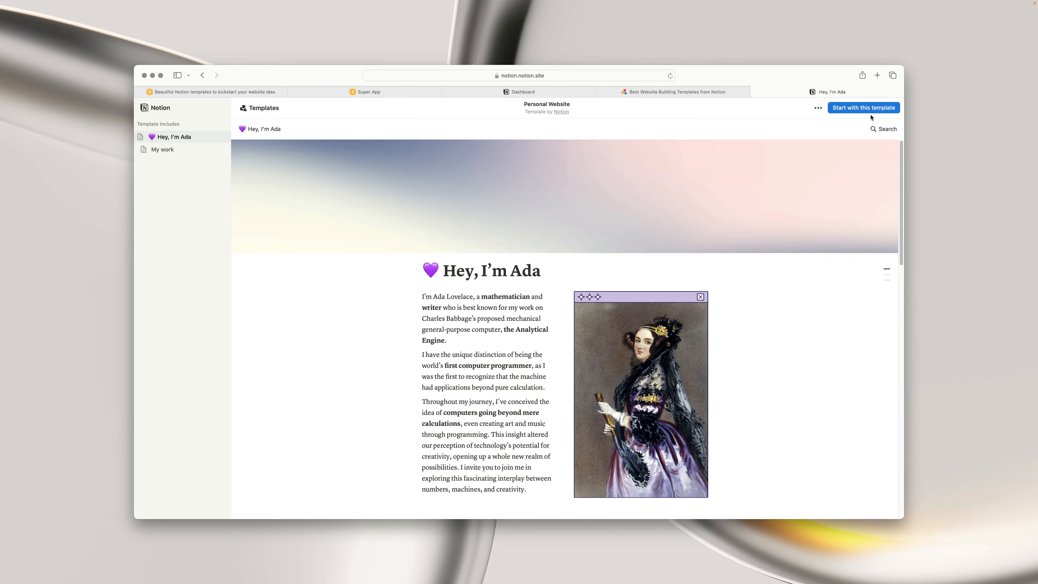
click(523, 92)
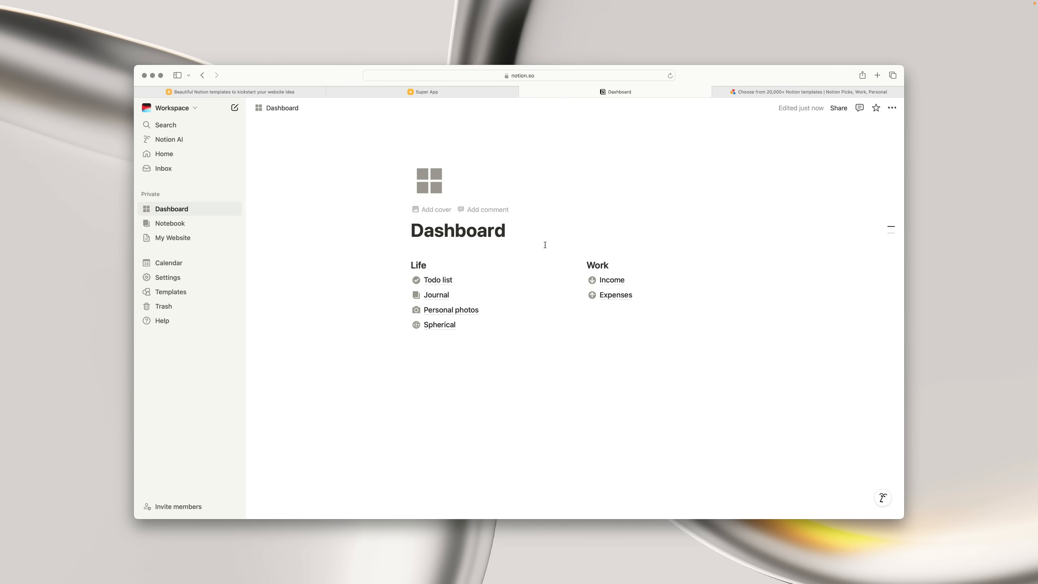
Step: Open the My Website page from the sidebar and look over its projects, services and blog posts, ending at the top
click(173, 238)
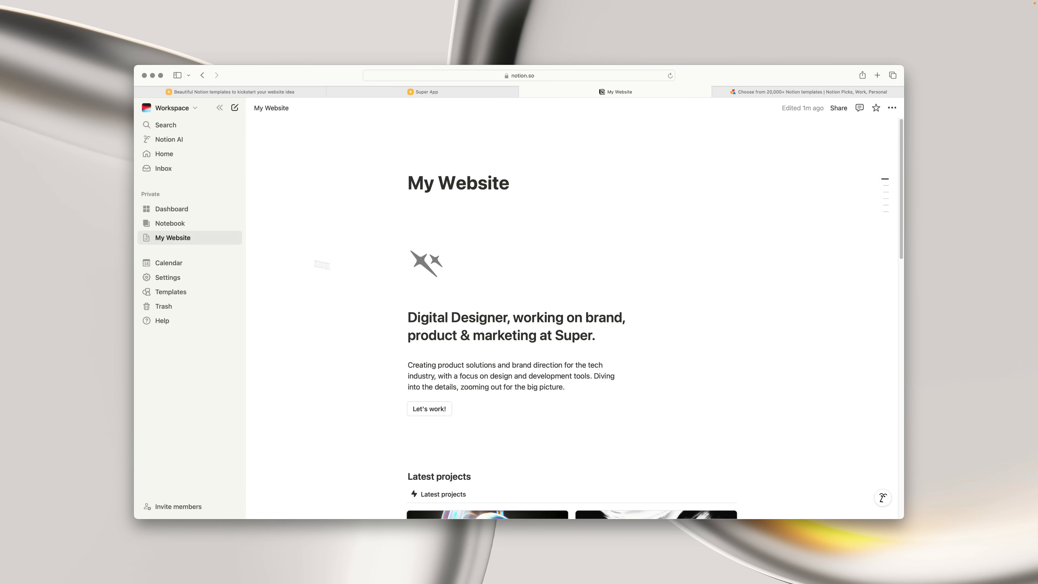
scroll(down, 3)
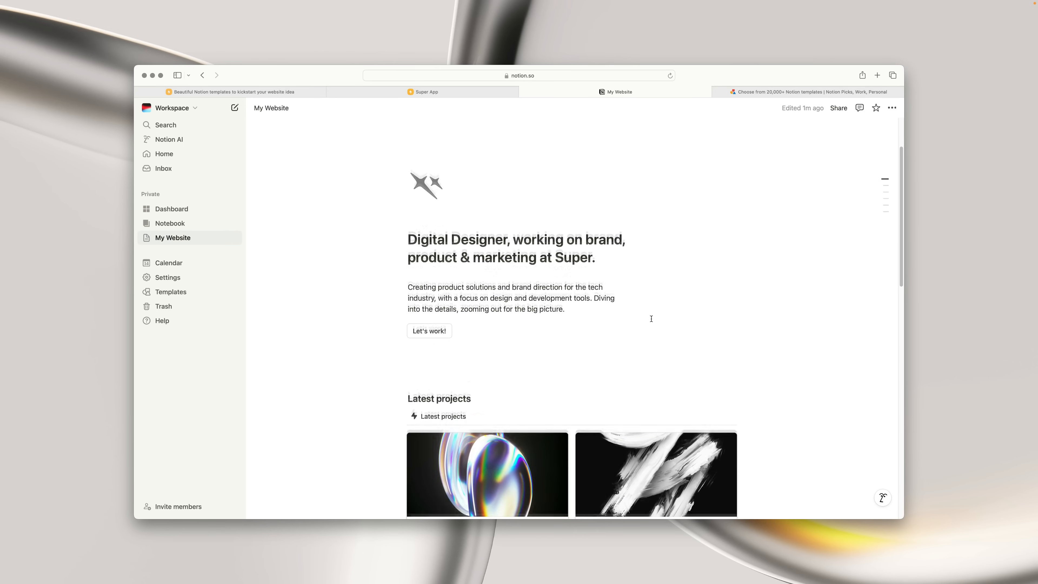
scroll(down, 3)
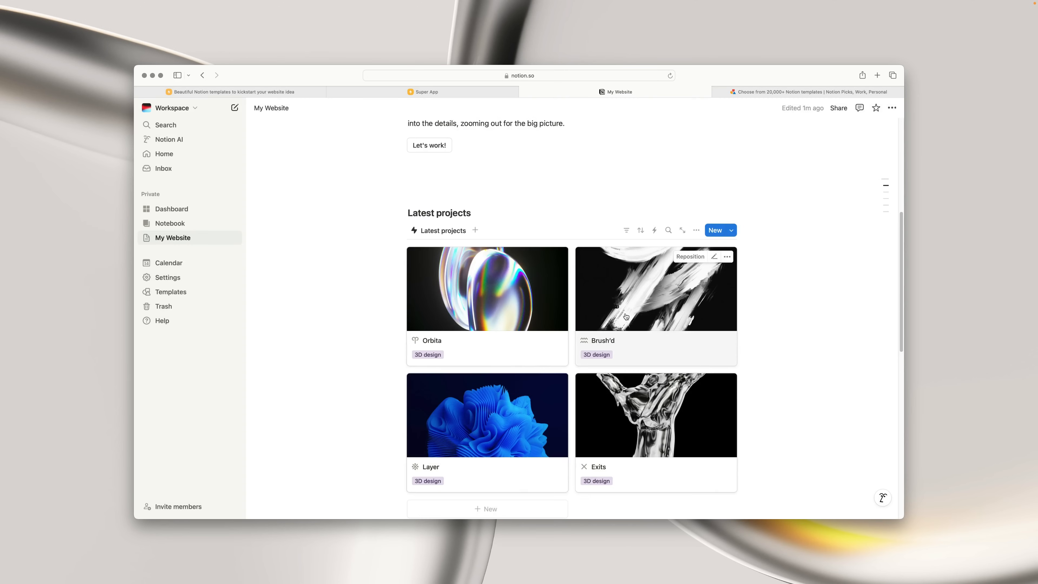
scroll(down, 3)
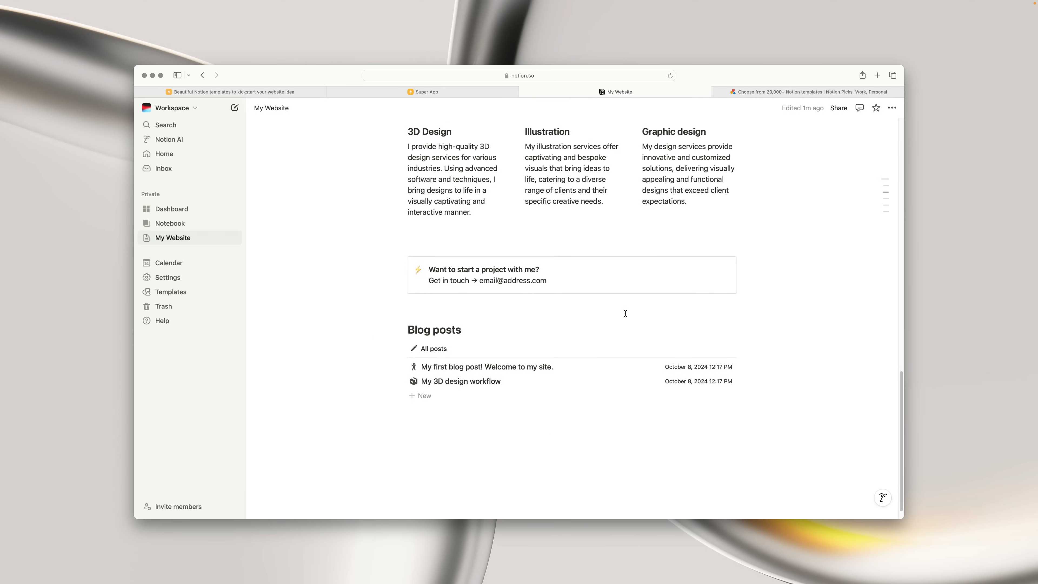
click(486, 367)
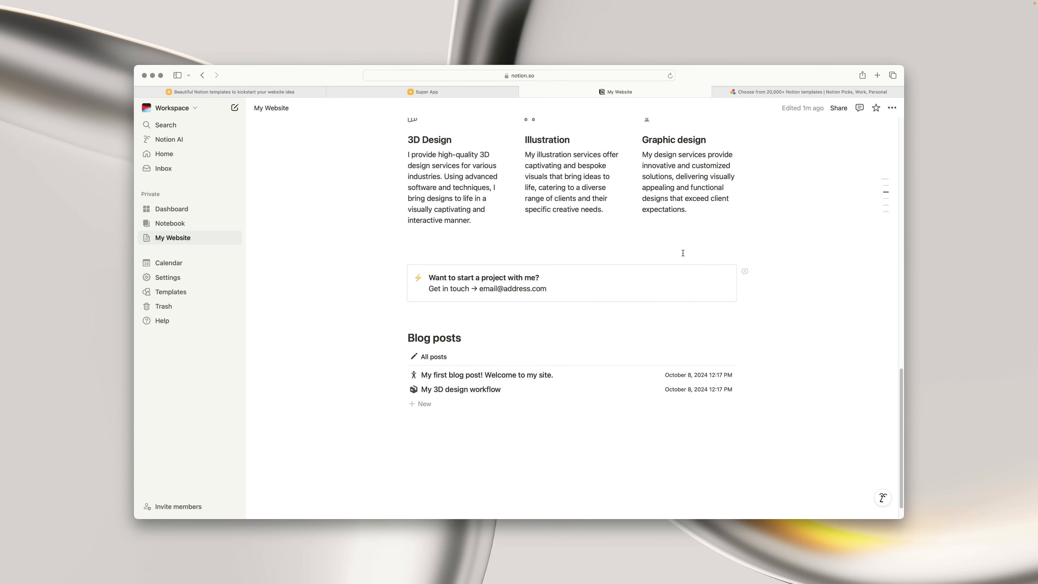
scroll(up, 3)
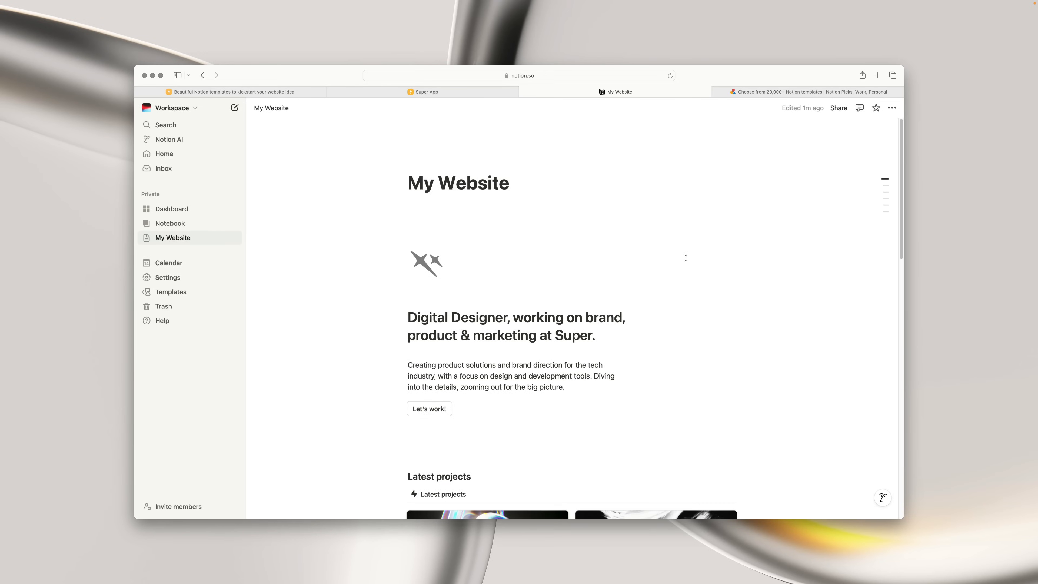
mouse_move(837, 108)
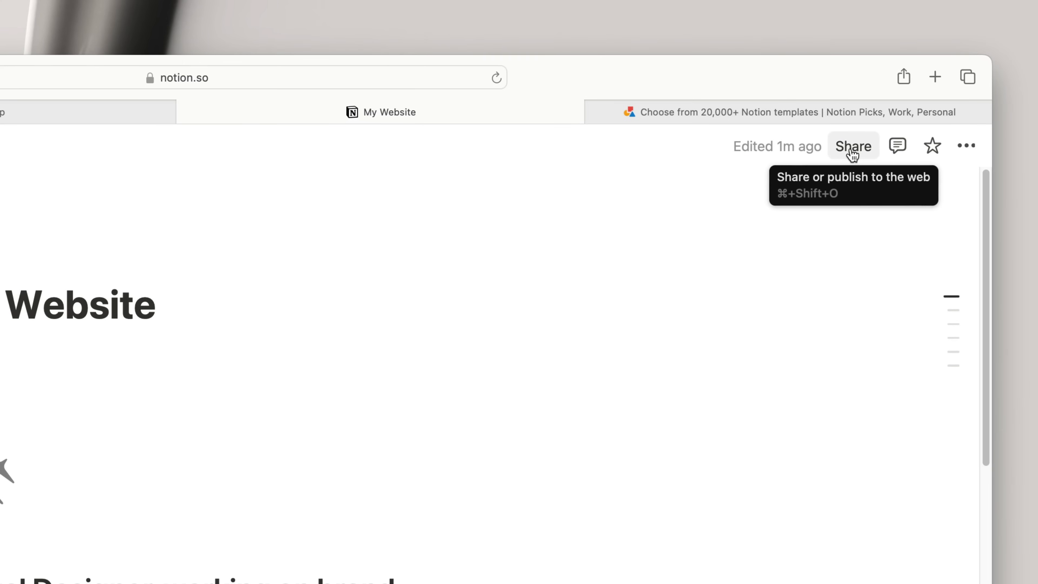
Step: Publish the My Website page to the web via Share > Publish, copy its site link, and switch to the Super dashboard
click(852, 145)
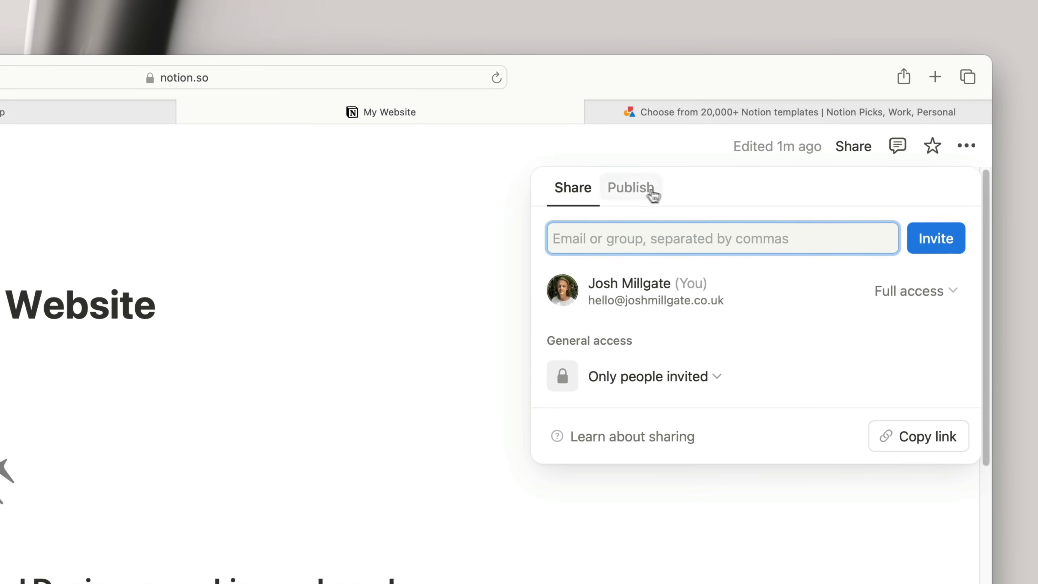
click(629, 187)
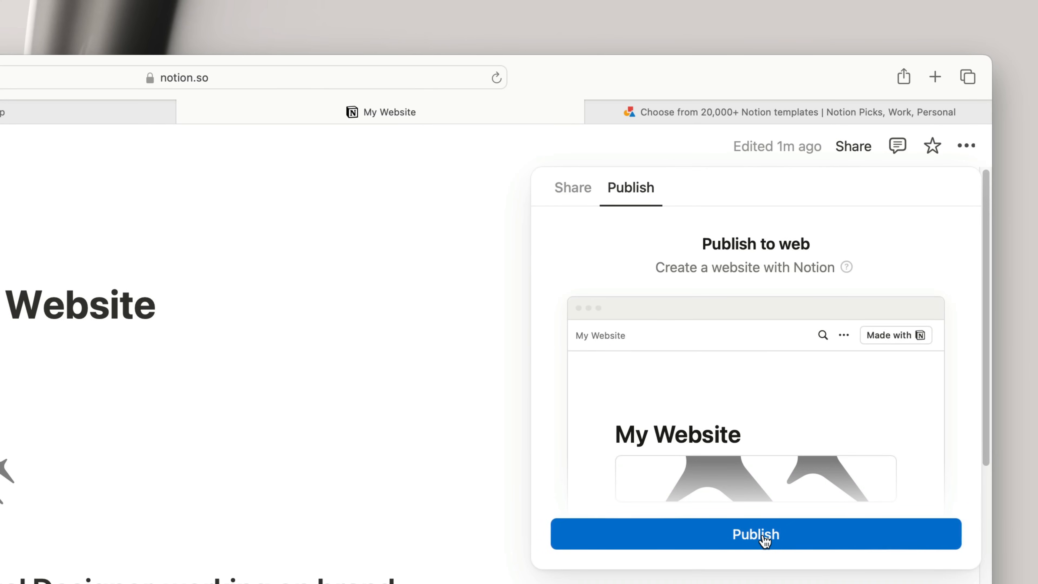
click(754, 534)
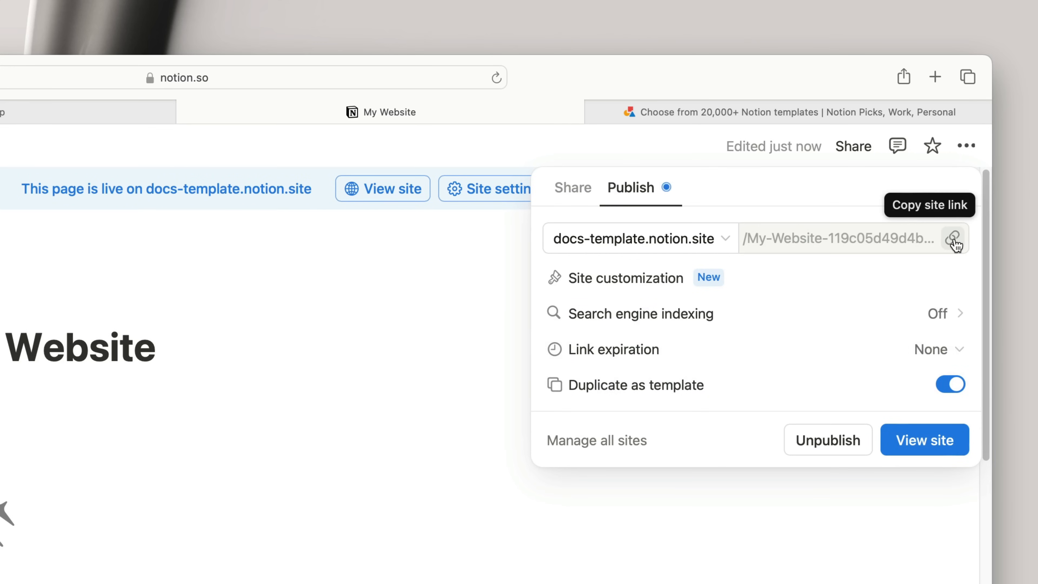
click(953, 238)
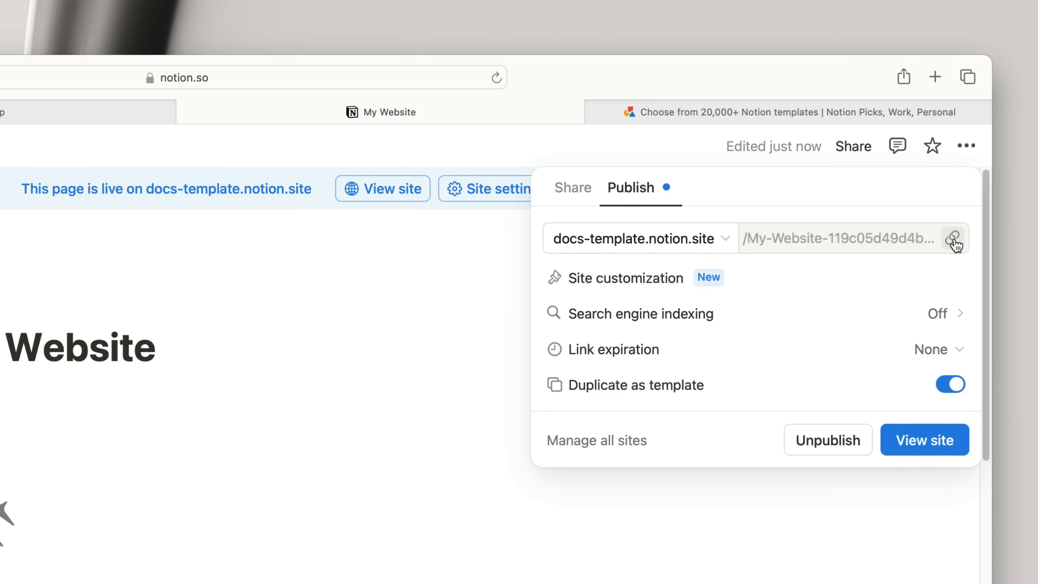
click(425, 92)
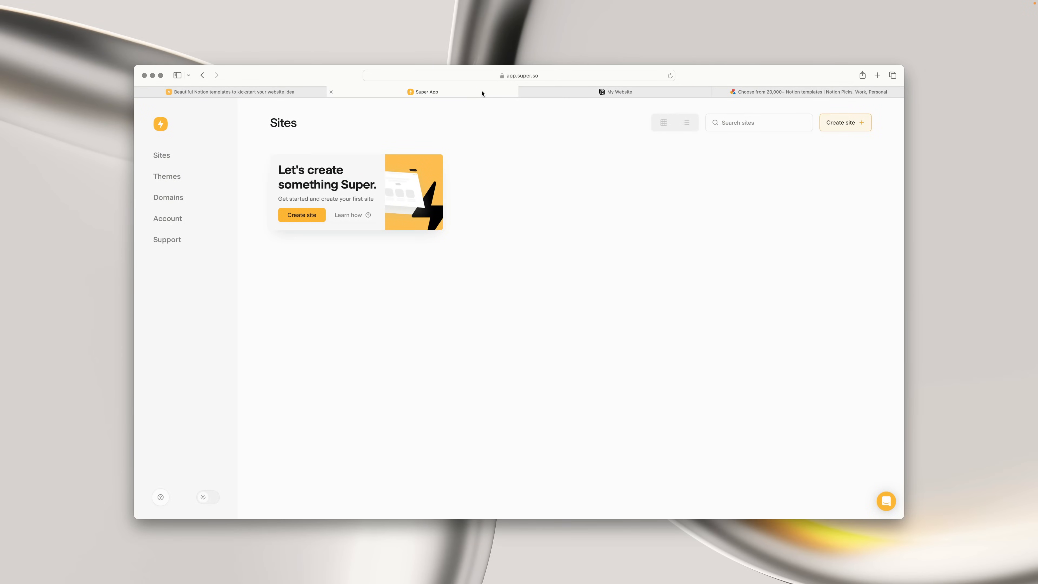
Step: Create a Super site named 'My website' with the pasted Notion share URL so it goes live on super.site
click(301, 215)
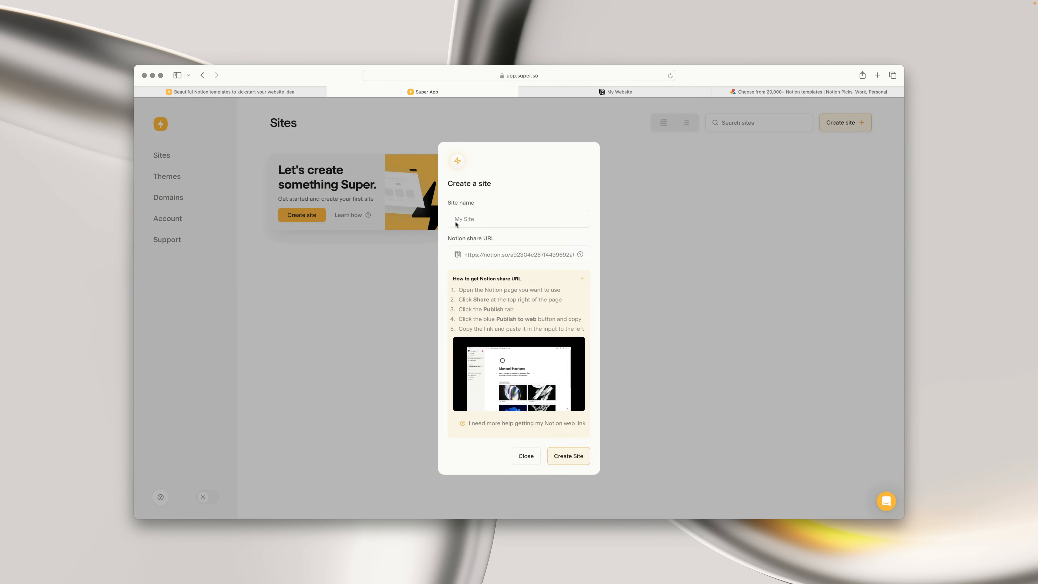
text(My websi)
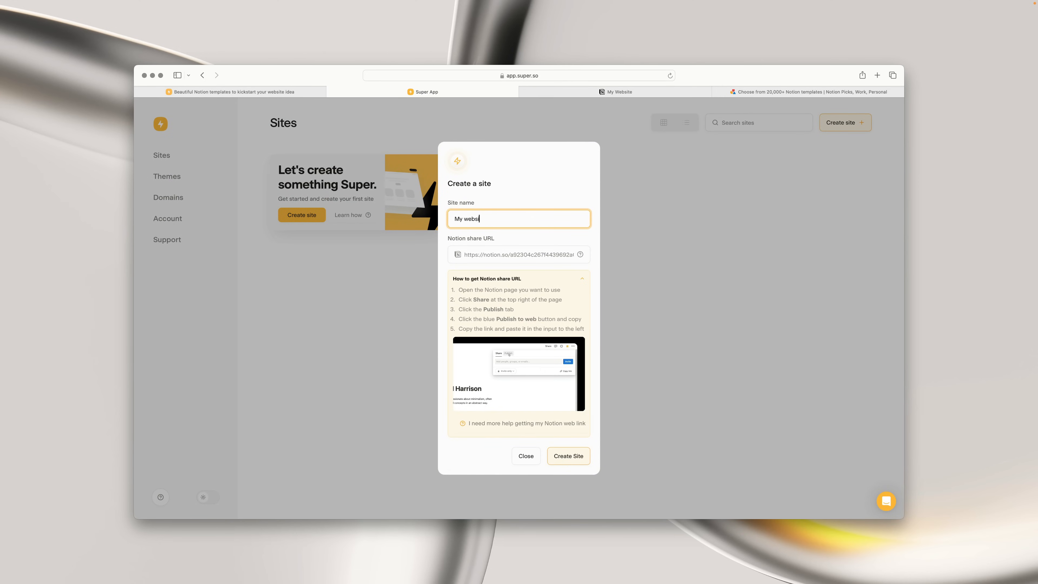
right_click(518, 254)
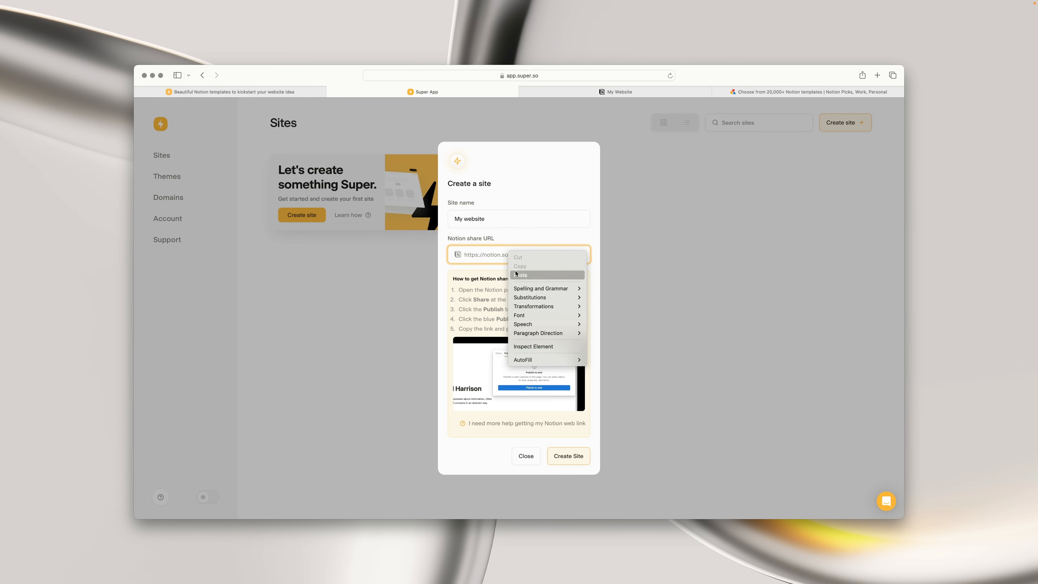
click(520, 275)
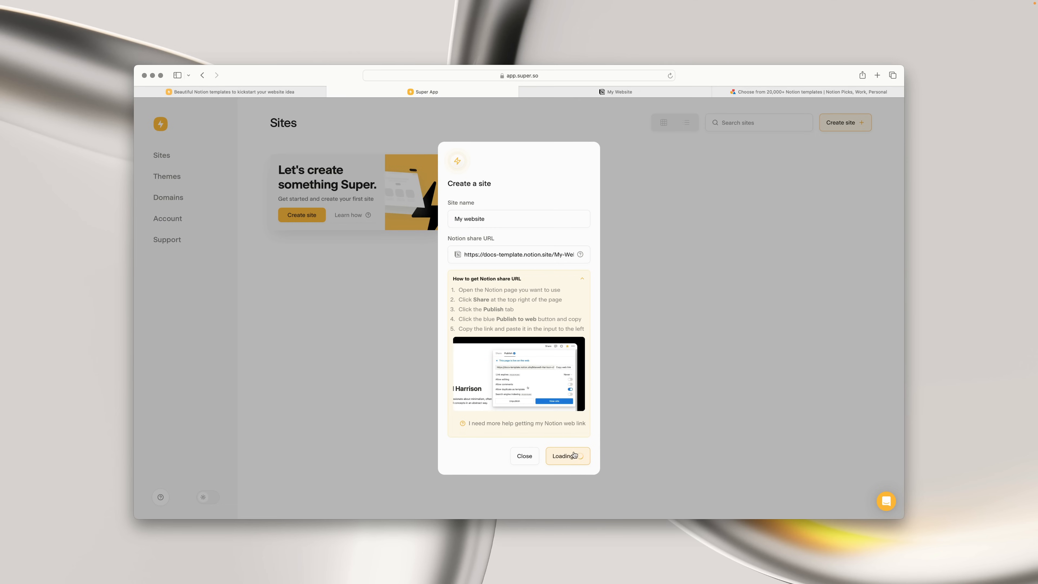
click(565, 455)
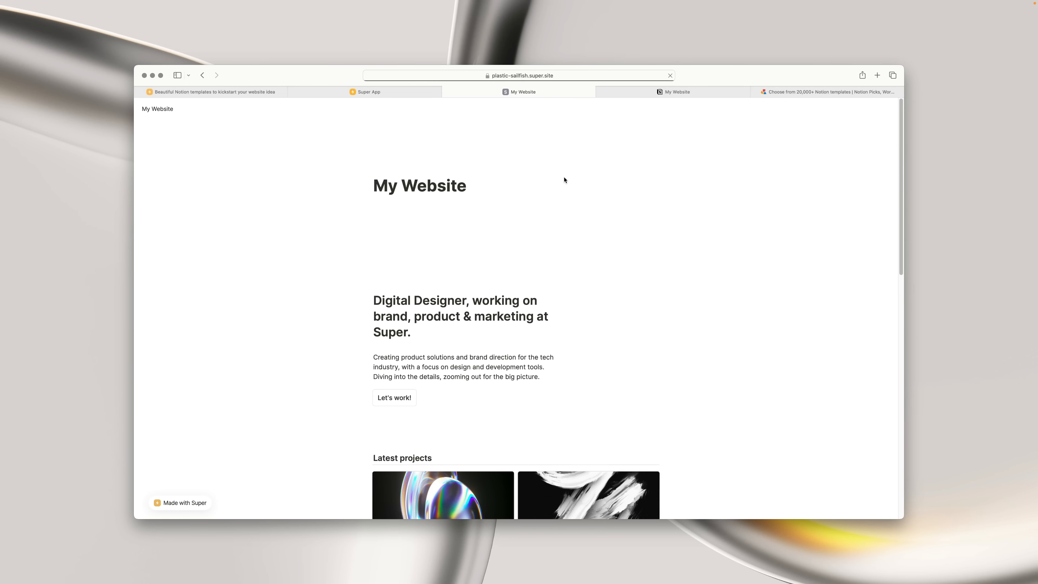
scroll(down, 3)
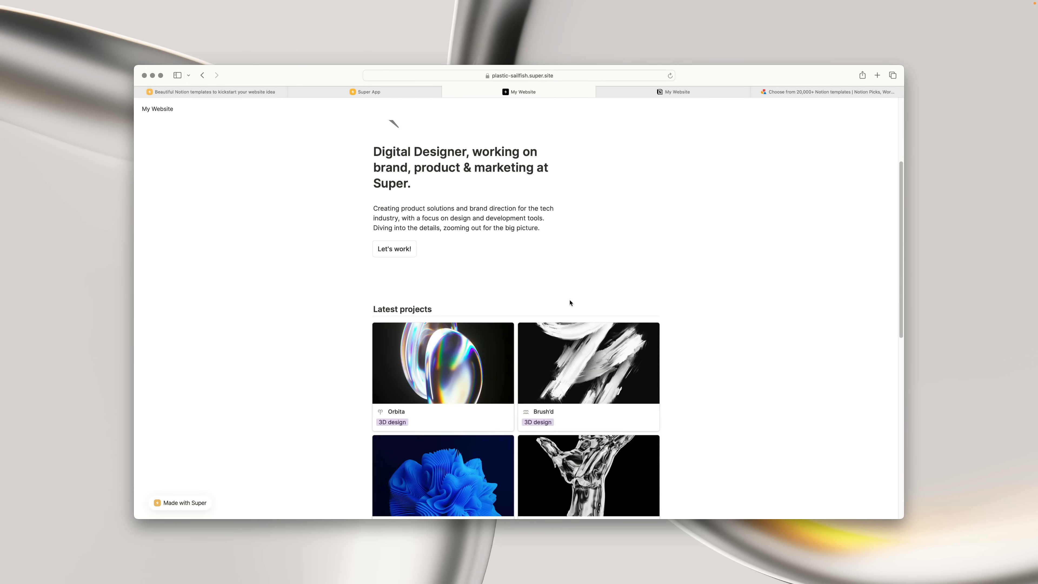
scroll(down, 3)
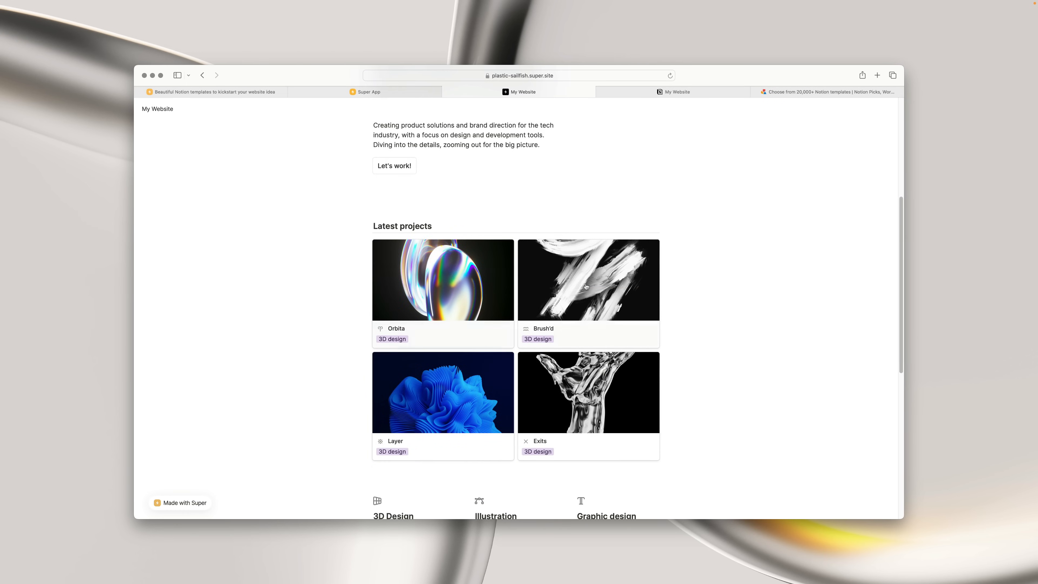
click(442, 280)
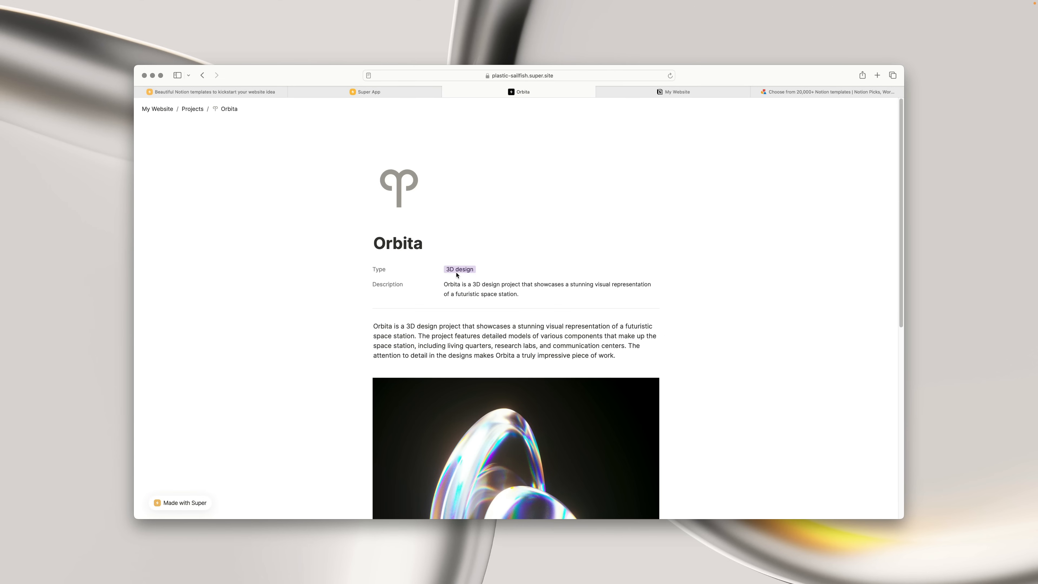
click(156, 109)
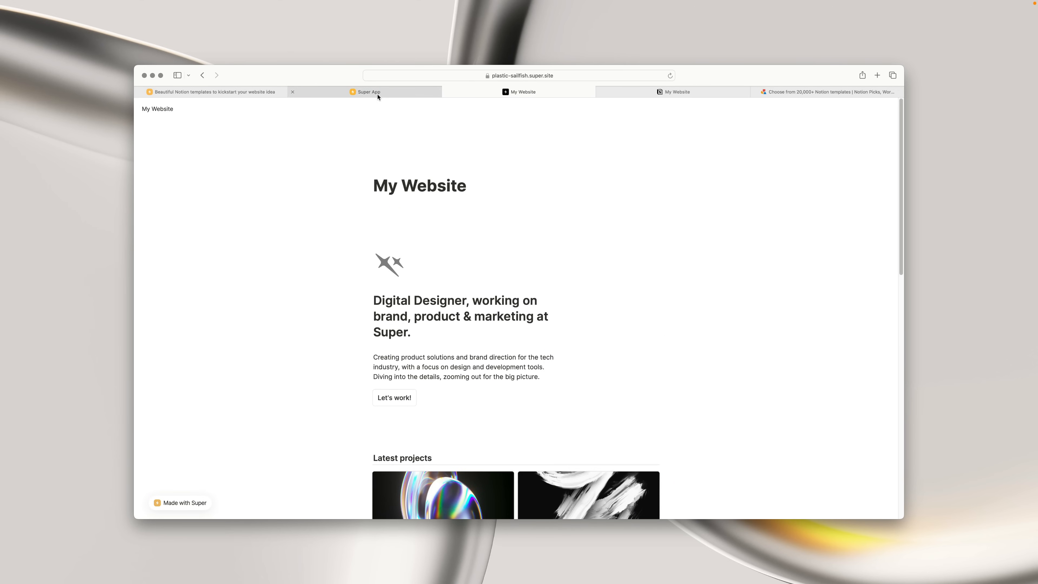
Step: In Design > Layout, raise Rounded Edges from 5 to 14 and return to the Design overview
click(367, 91)
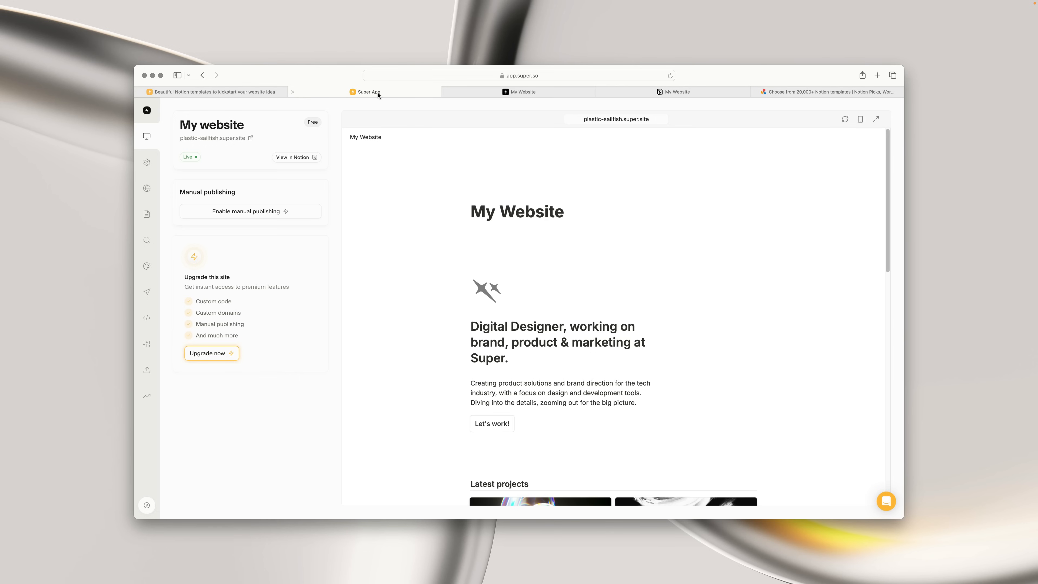
mouse_move(365, 192)
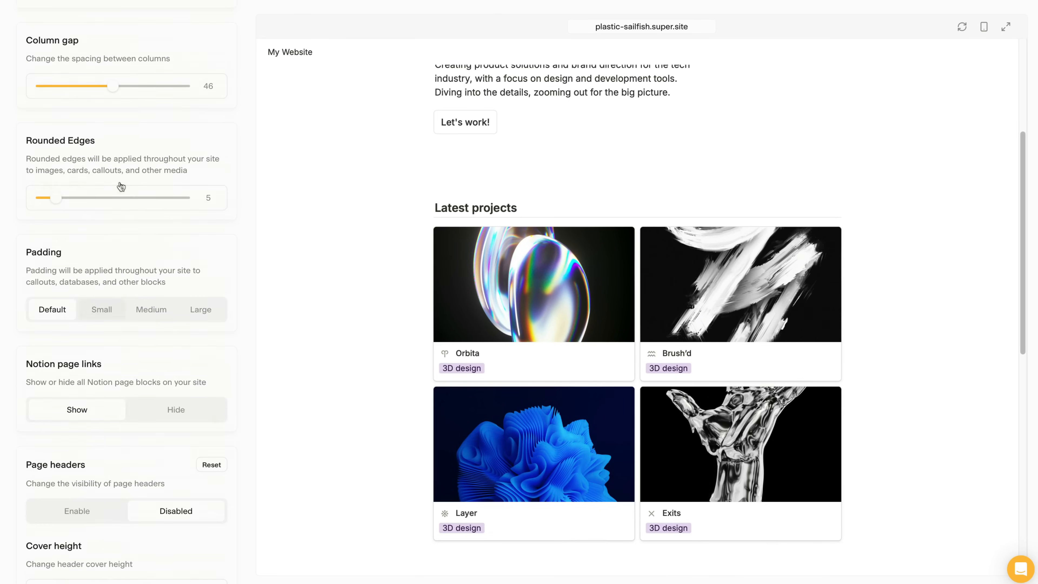
drag(56, 197, 82, 197)
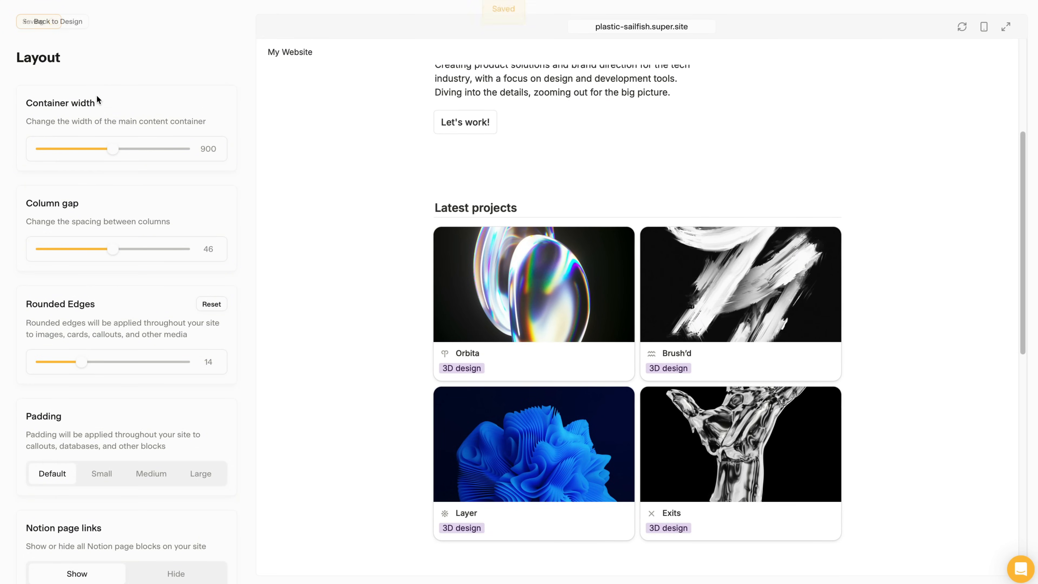
click(58, 21)
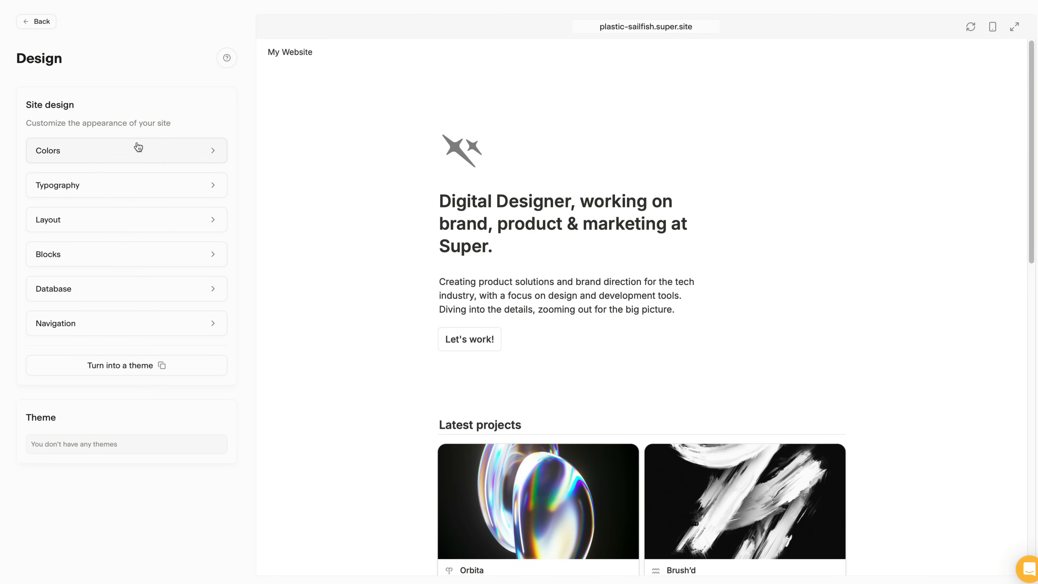
Step: Set Default color mode to Dark, choose Geist Mono as Secondary Font with a 14px base and larger headings, save, and view the live site
click(126, 150)
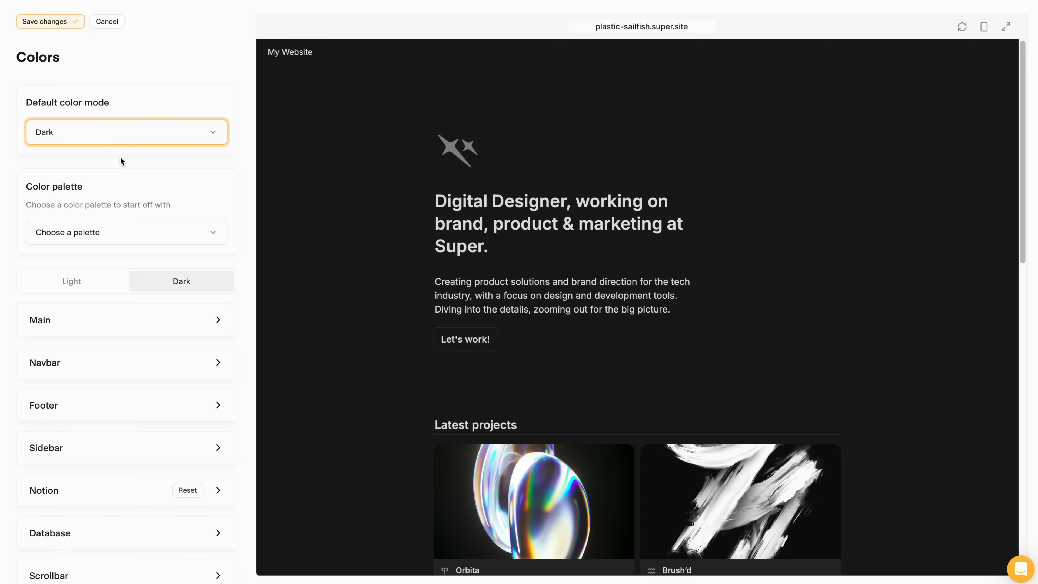
click(45, 21)
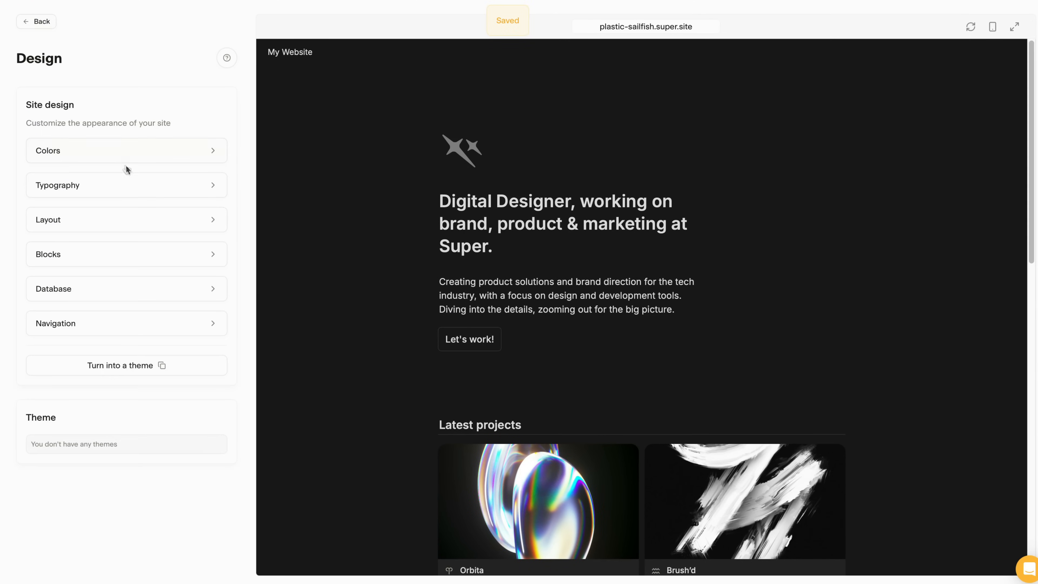
click(126, 185)
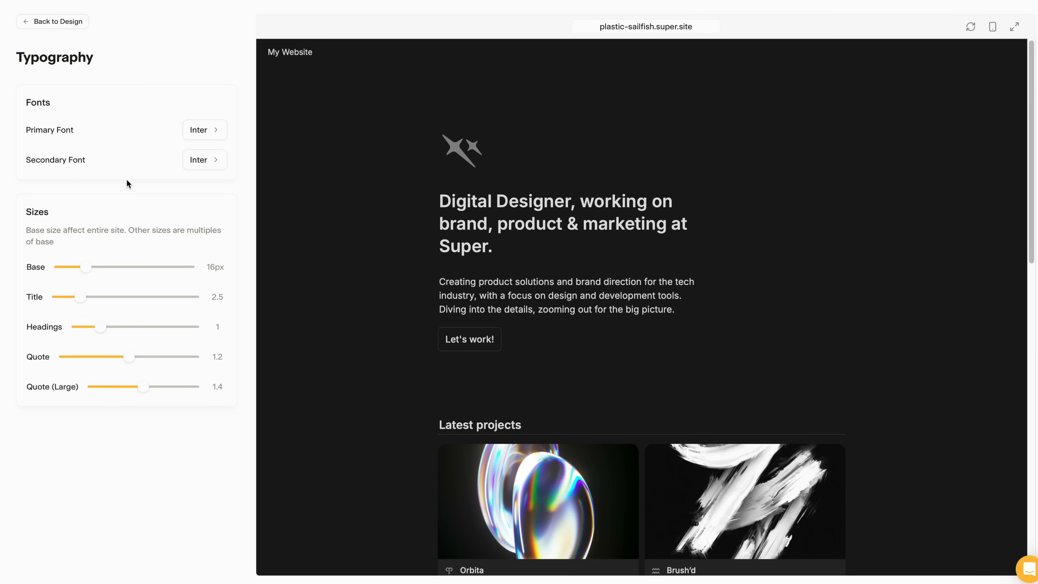
click(204, 159)
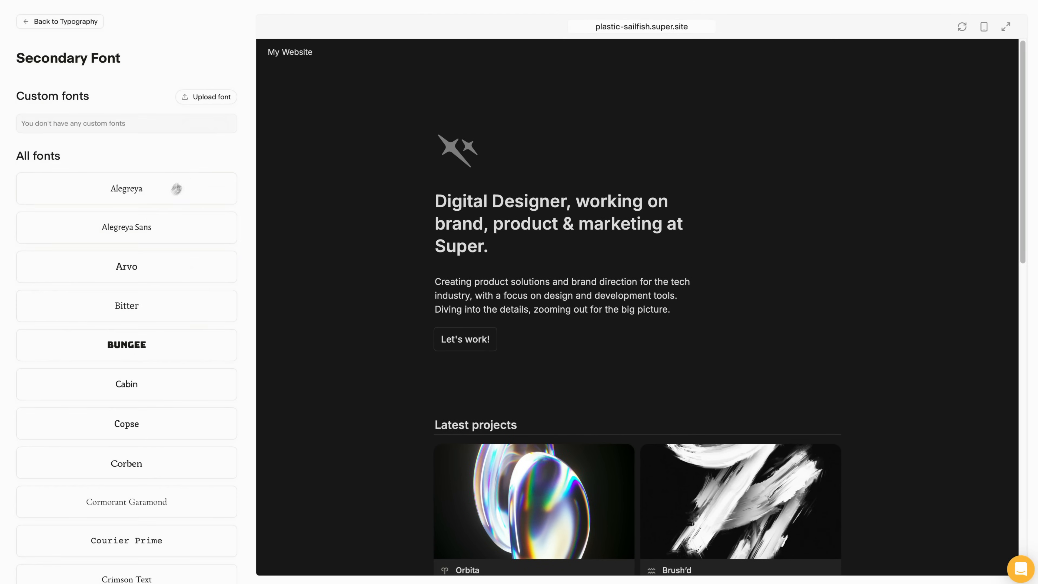
scroll(down, 3)
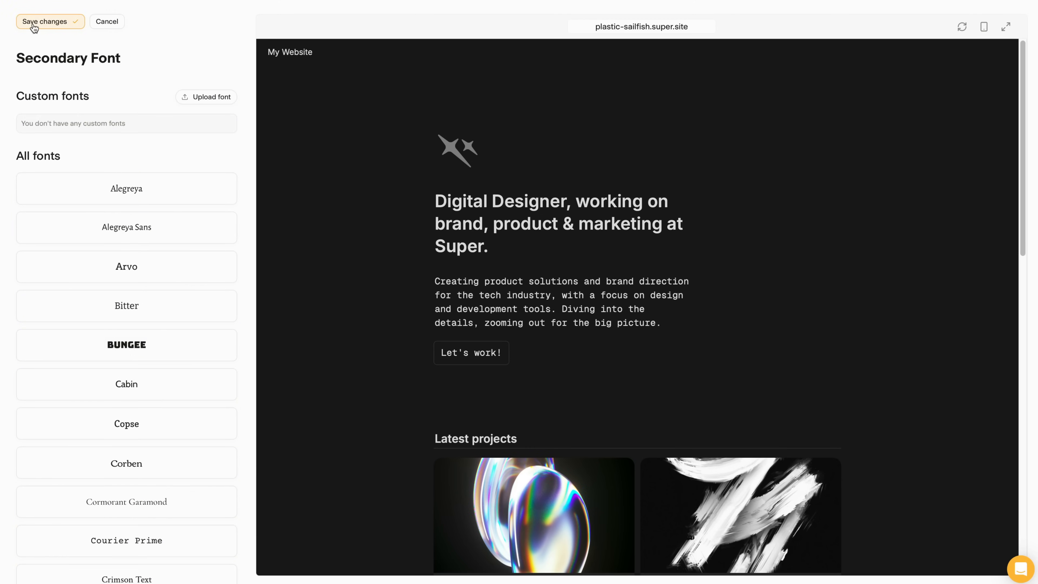
click(46, 21)
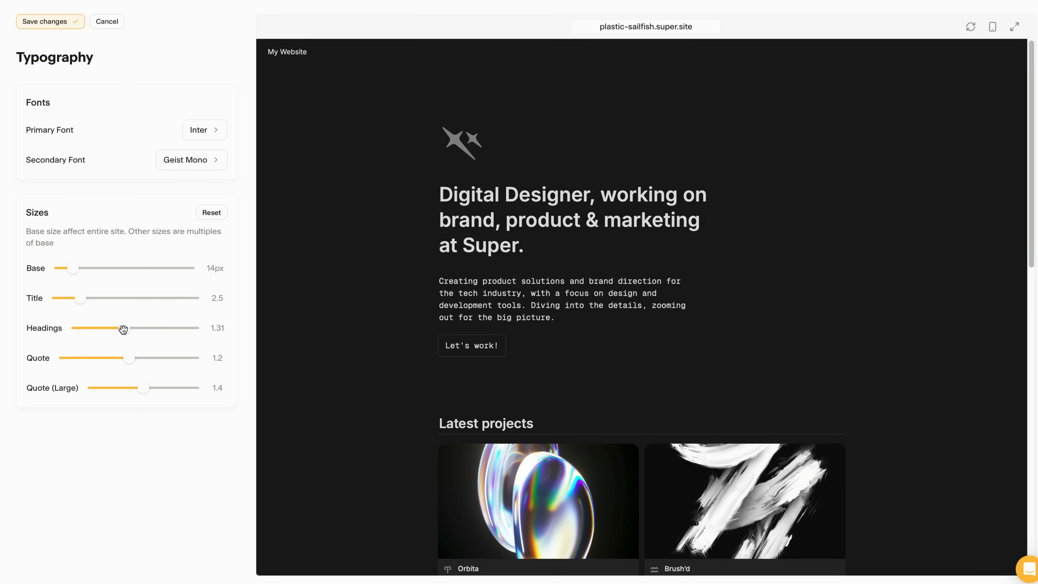
click(47, 22)
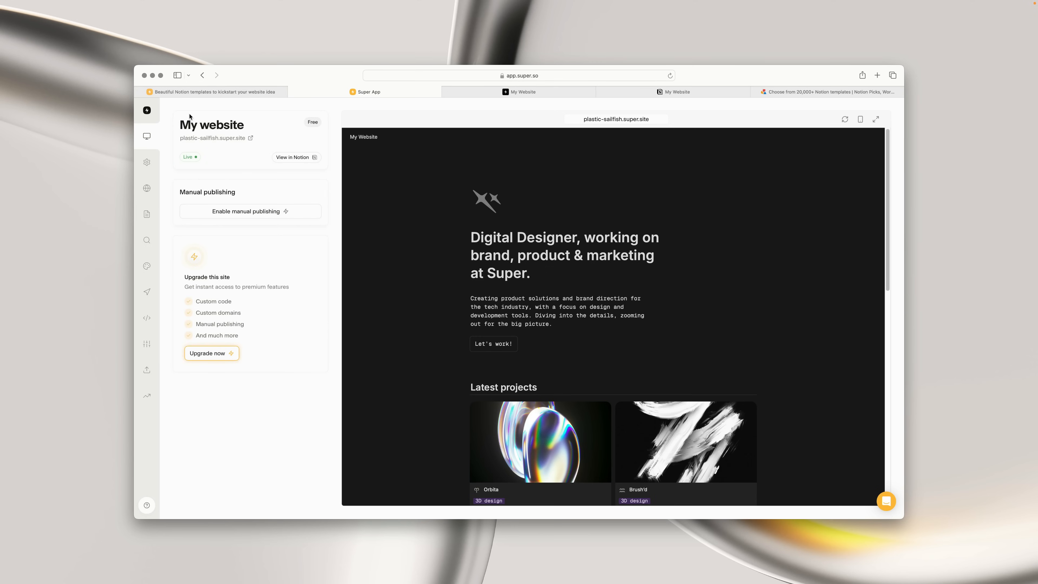
mouse_move(545, 180)
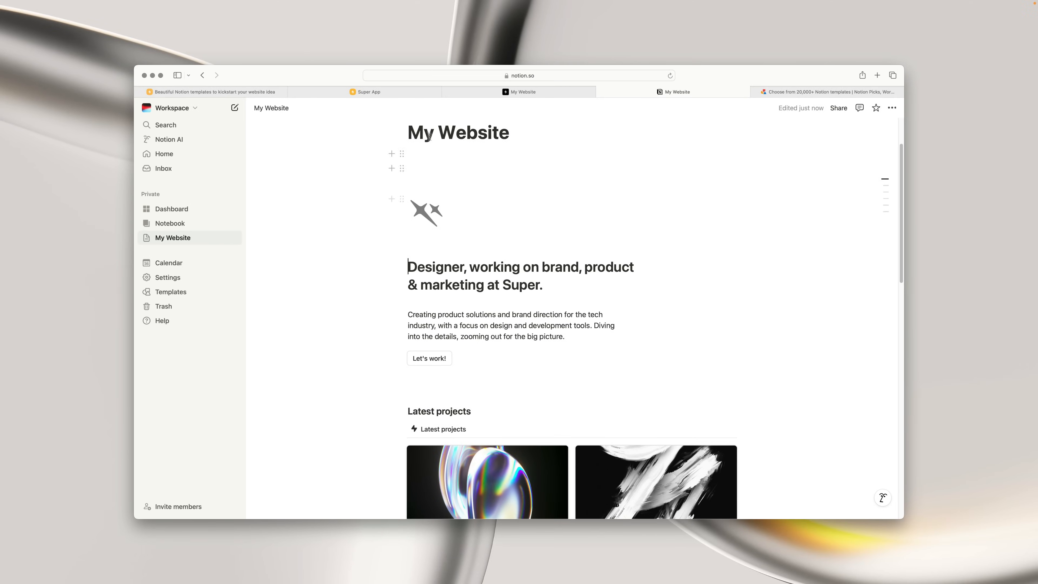
click(365, 92)
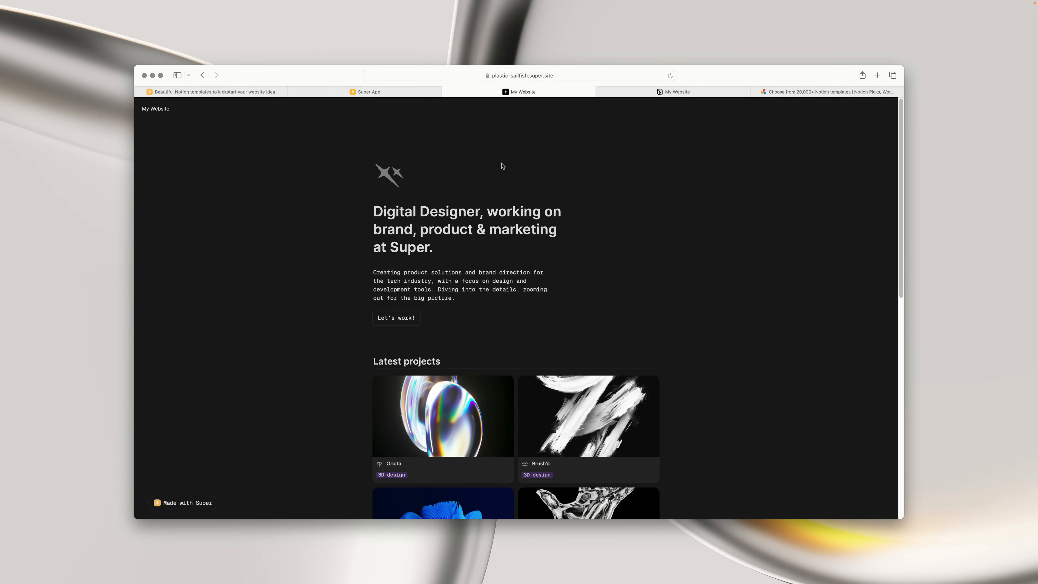
Step: Reload the live My Website tab to show the edited 'Designer, working on brand, product & marketing at Super.' headline
click(670, 74)
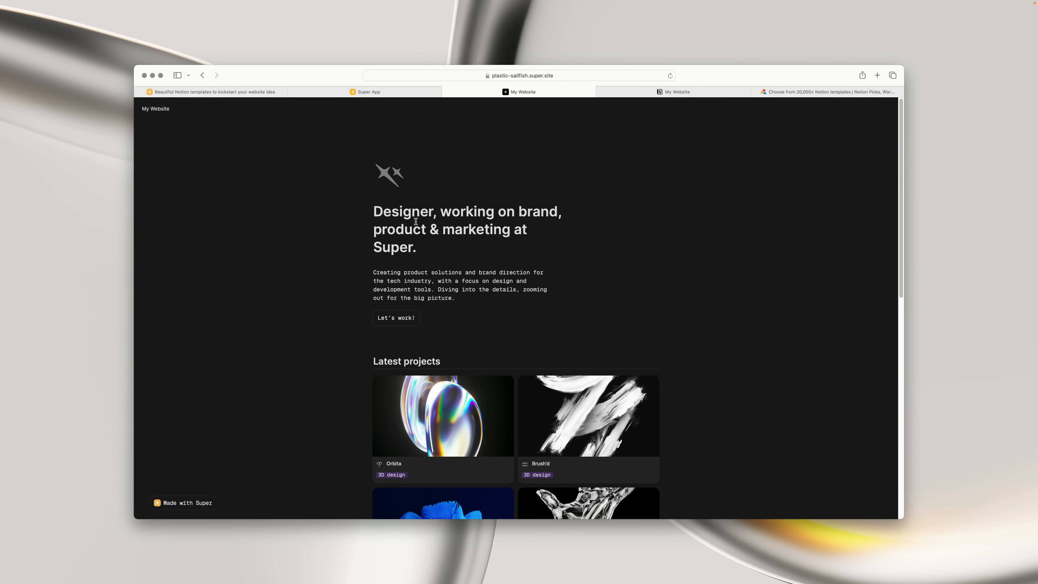
mouse_move(392, 98)
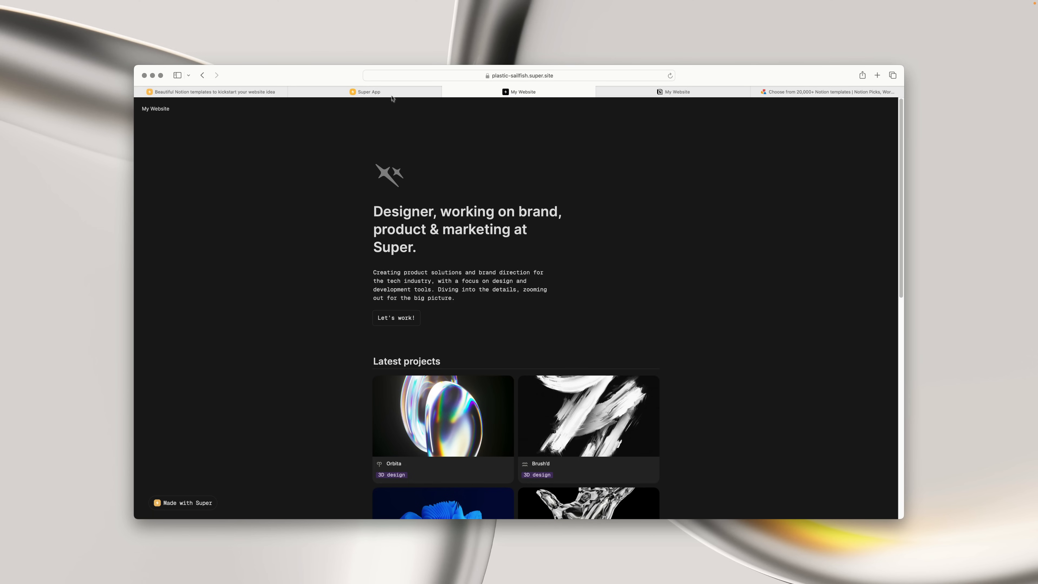
Step: Return to the Super App dashboard tab, whose preview also shows the shortened 'Designer…' headline
click(367, 91)
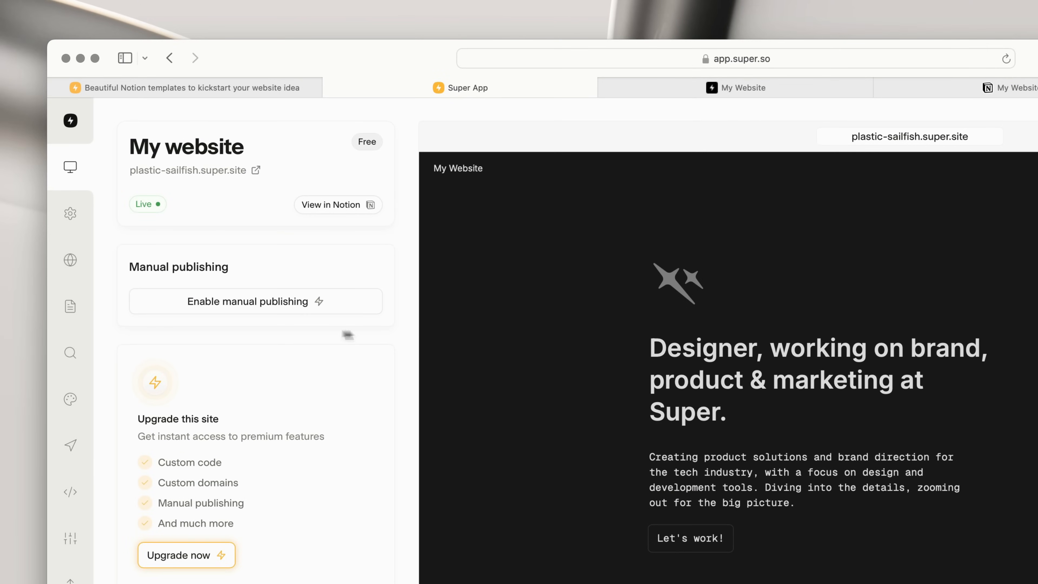
Step: Show the site's Pages list with home, blog-posts and projects, sync enabled
click(70, 307)
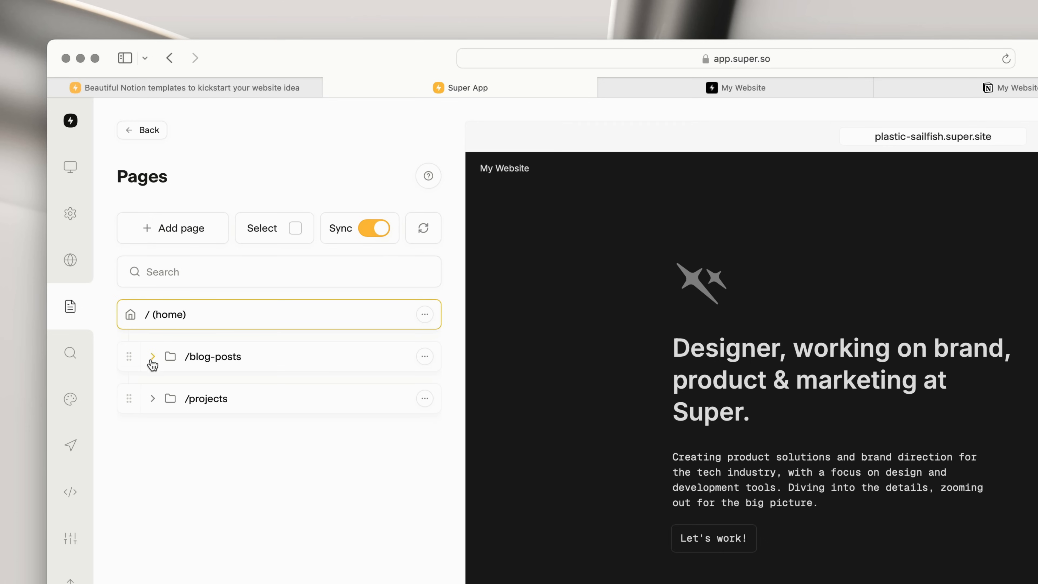
click(152, 397)
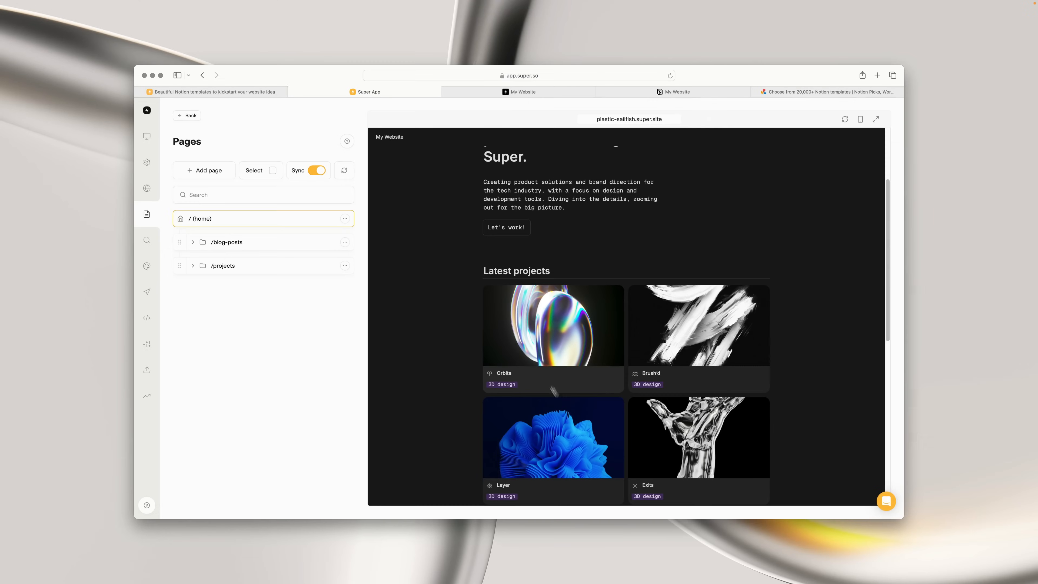
Step: After adding the About me subpage in Notion, return to the Super dashboard
scroll(up, 3)
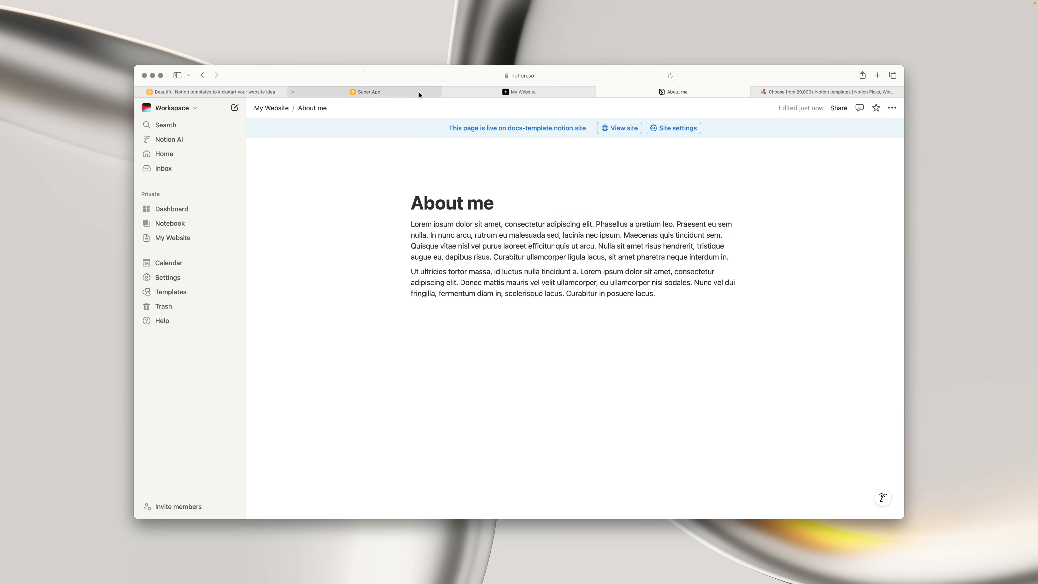
click(368, 92)
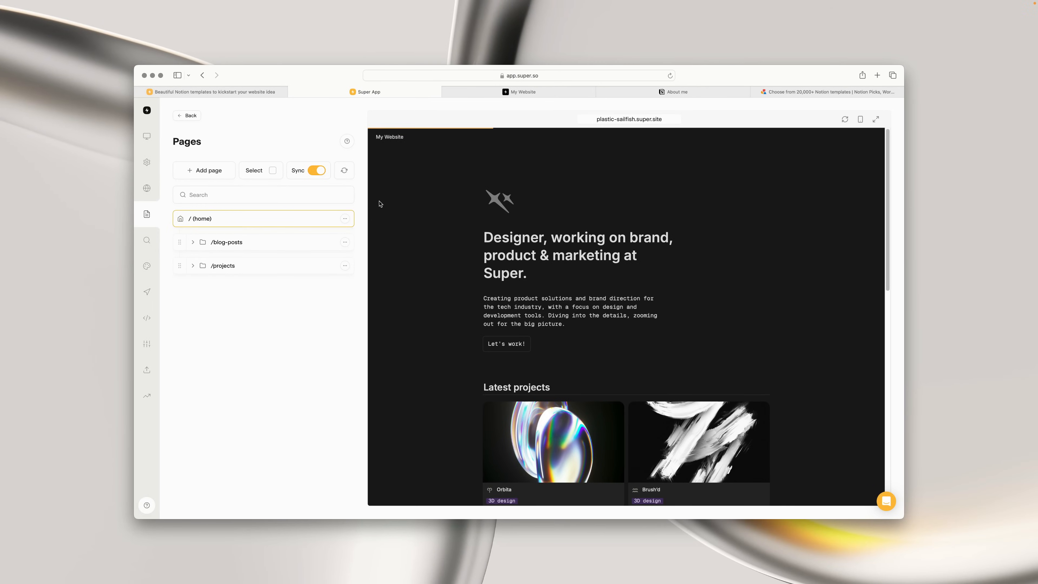
Step: Sync pages so About me appears, preview it, then return to the My Website home page
click(344, 170)
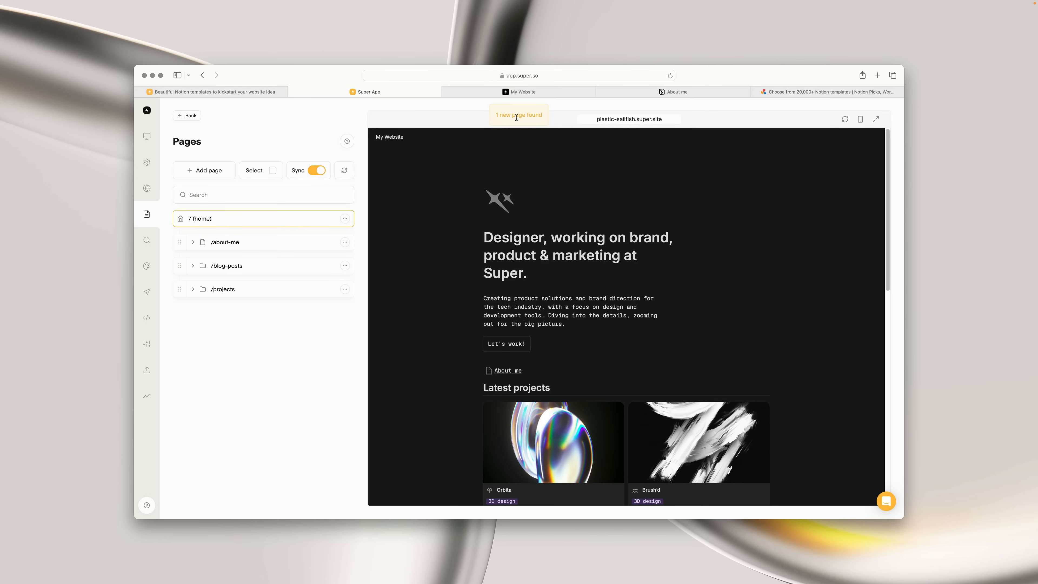
click(507, 370)
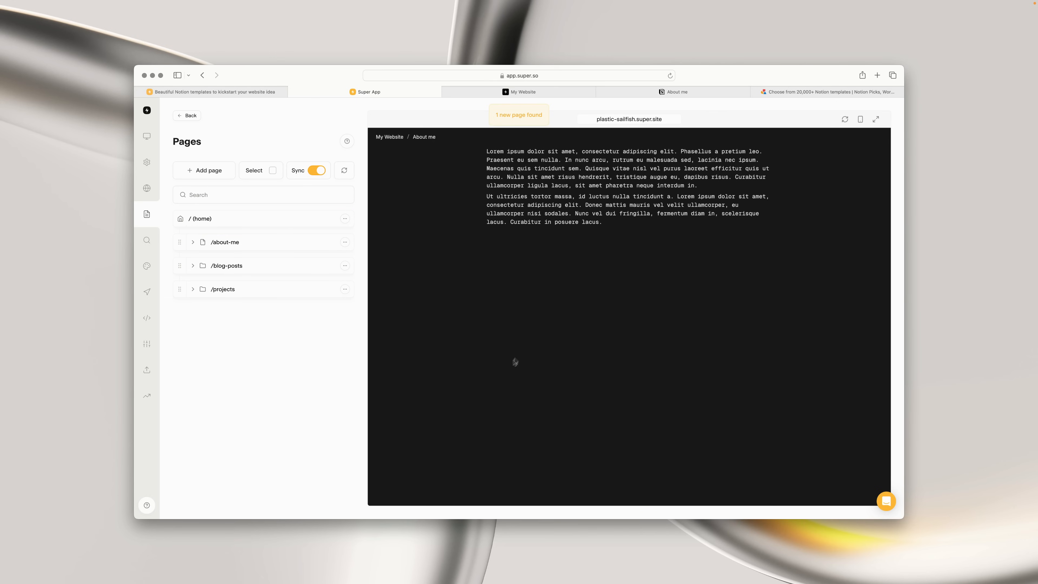
mouse_move(389, 137)
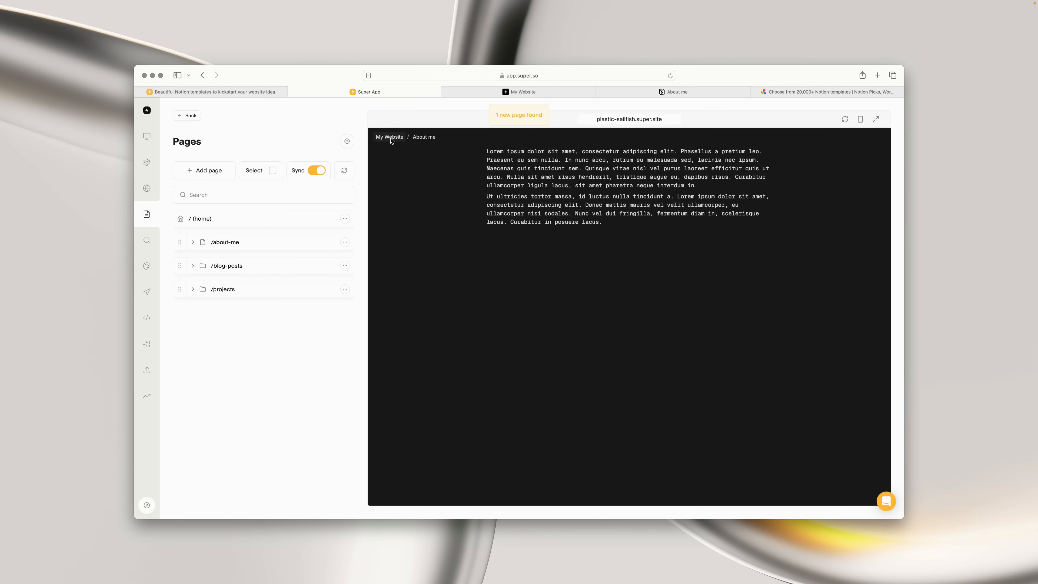
click(389, 136)
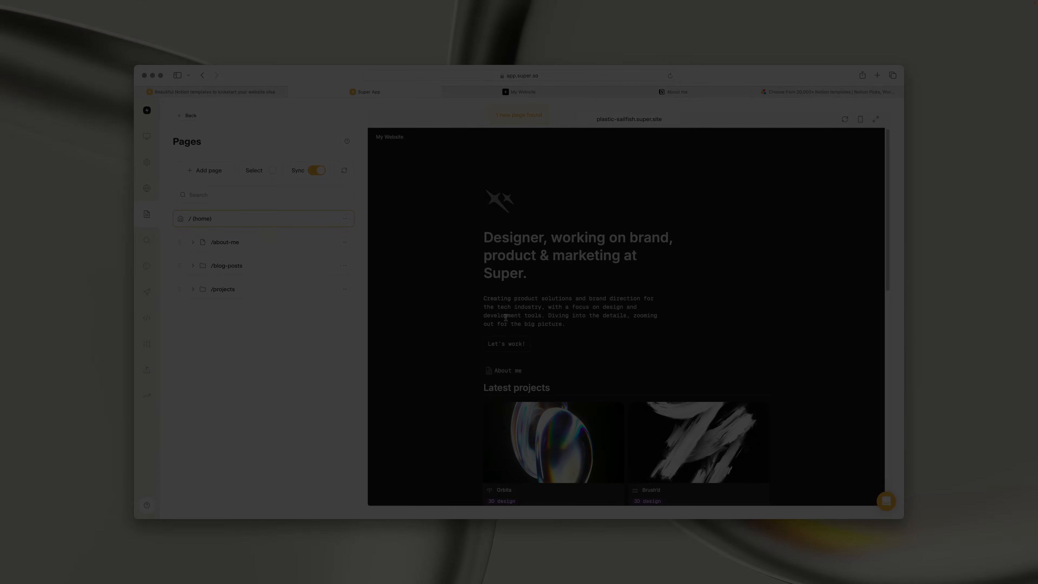